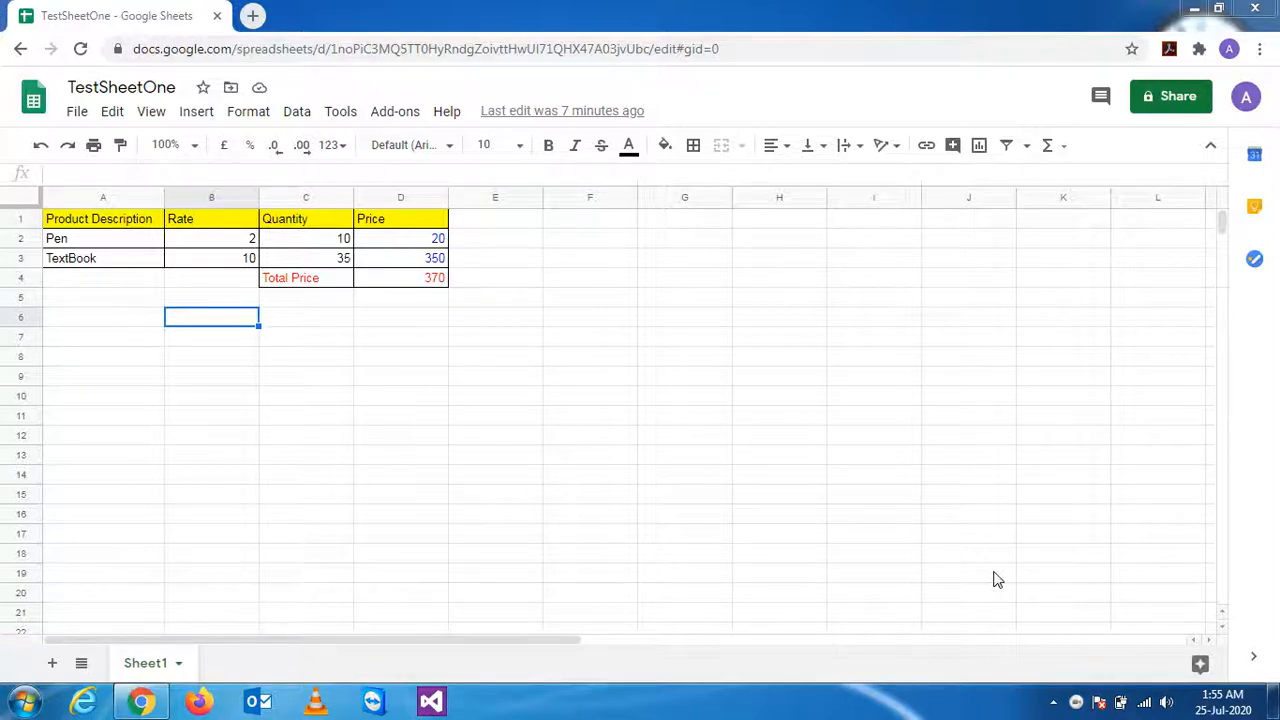
pyautogui.moveTo(274, 402)
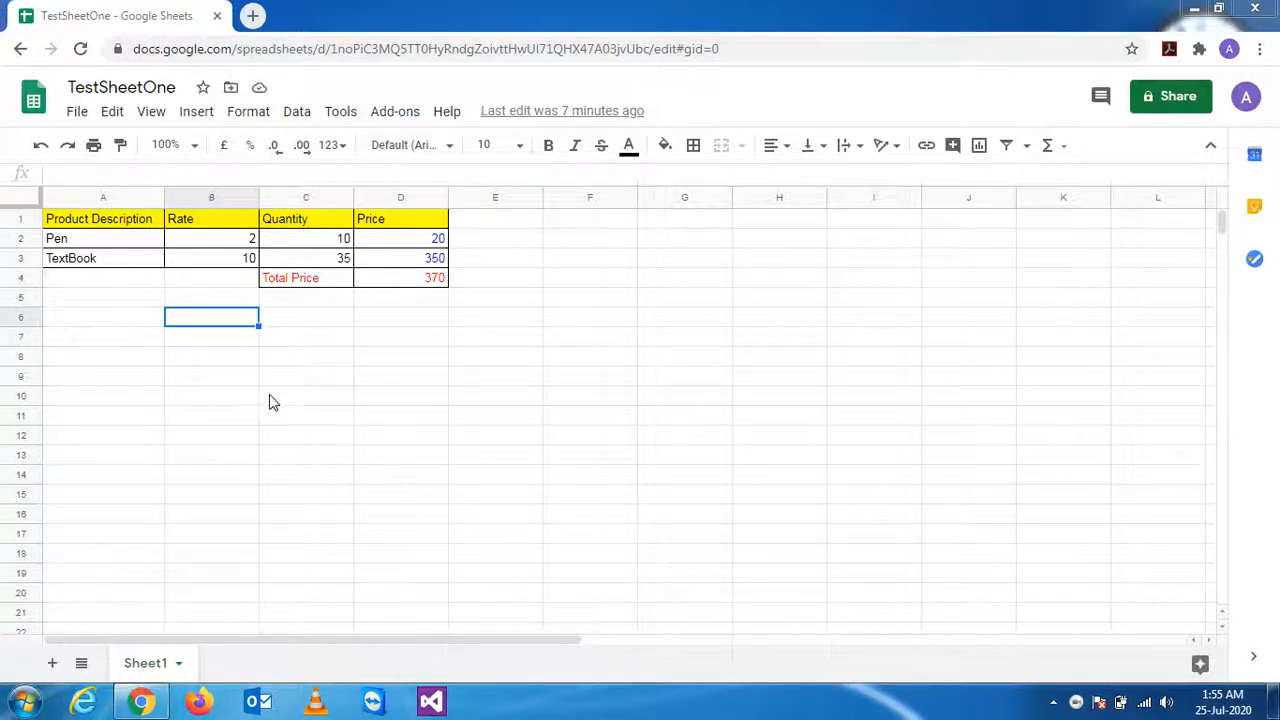
pyautogui.moveTo(318, 334)
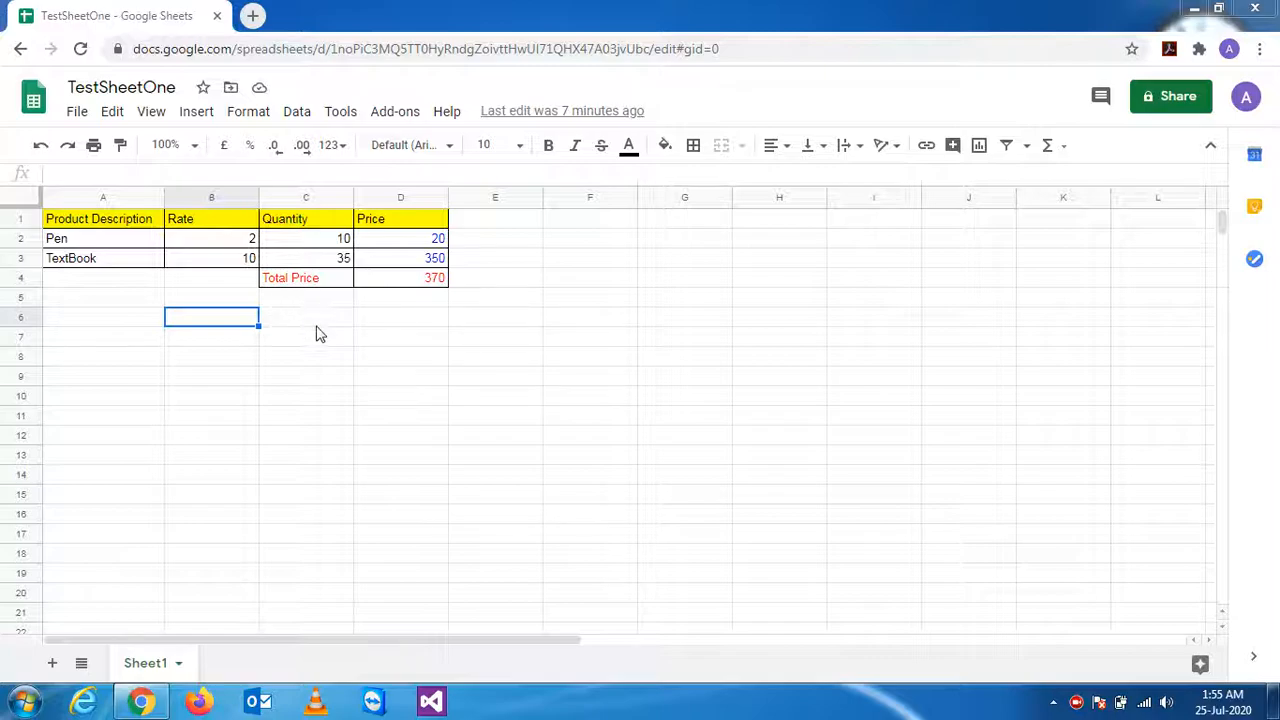
pyautogui.moveTo(360, 326)
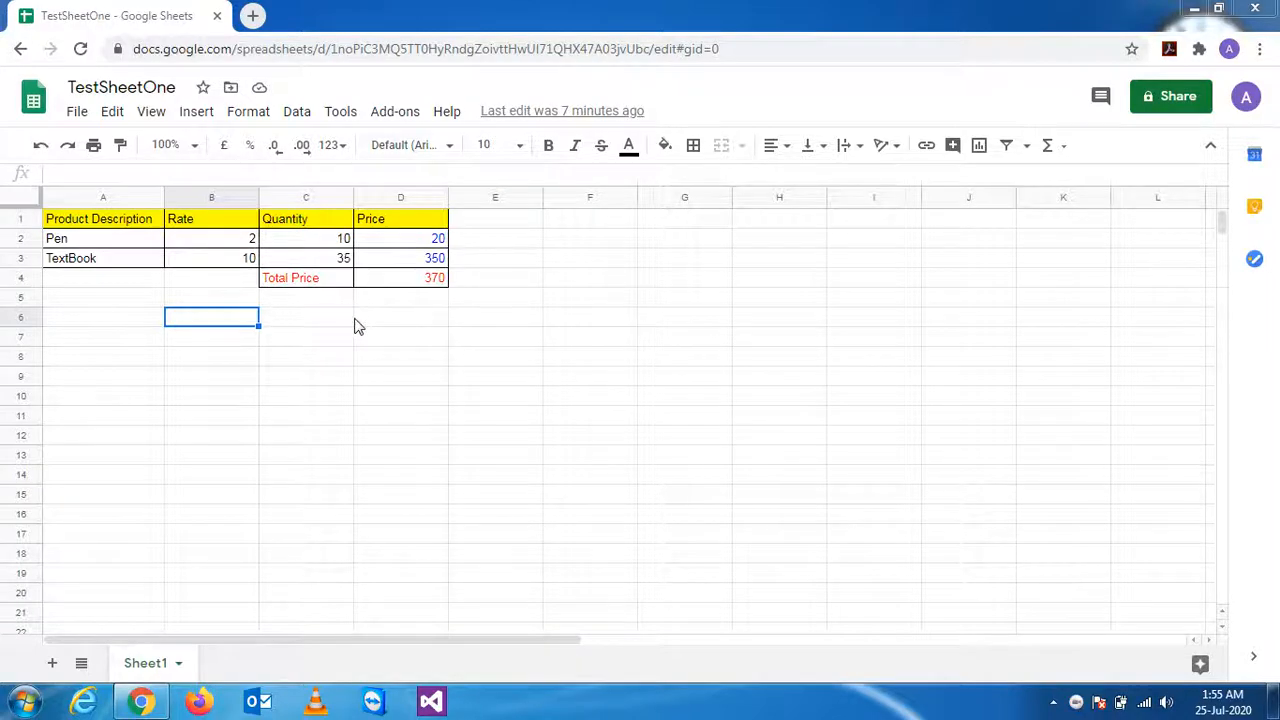
pyautogui.moveTo(304, 362)
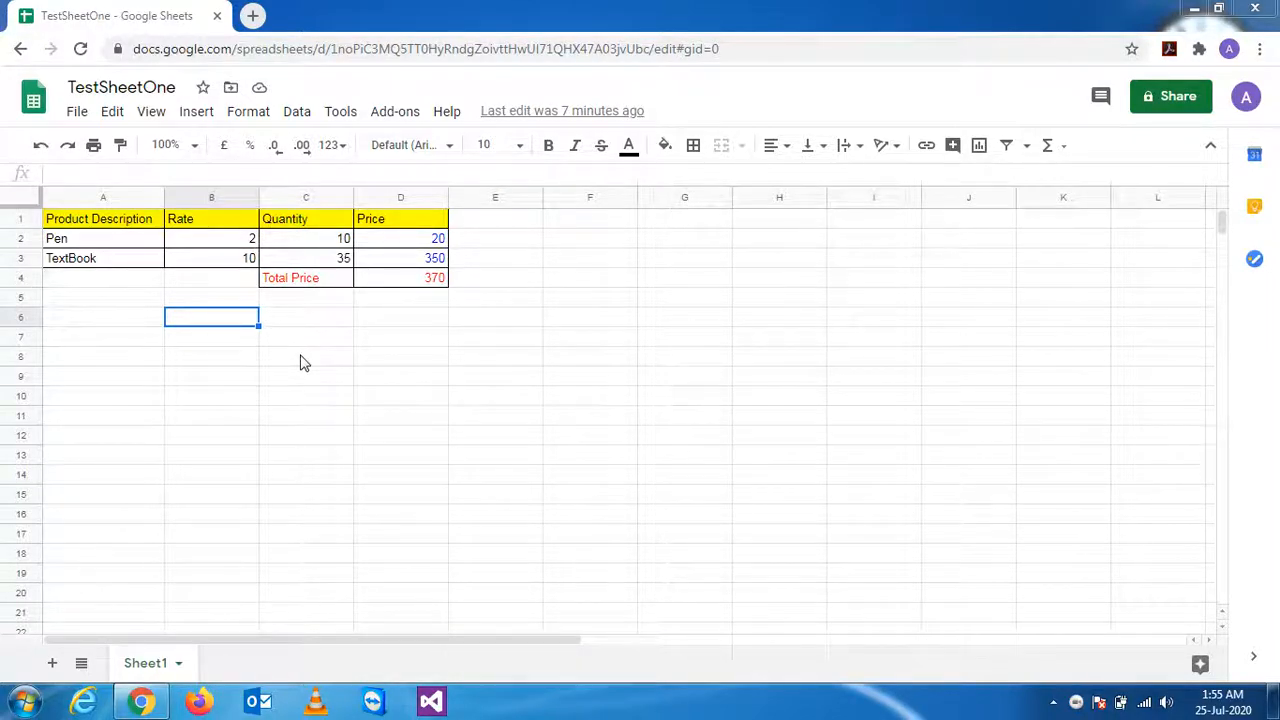
# - Download TestSheetOne as a Microsoft Excel (.xlsx) workbook from the File menu
pyautogui.click(76, 112)
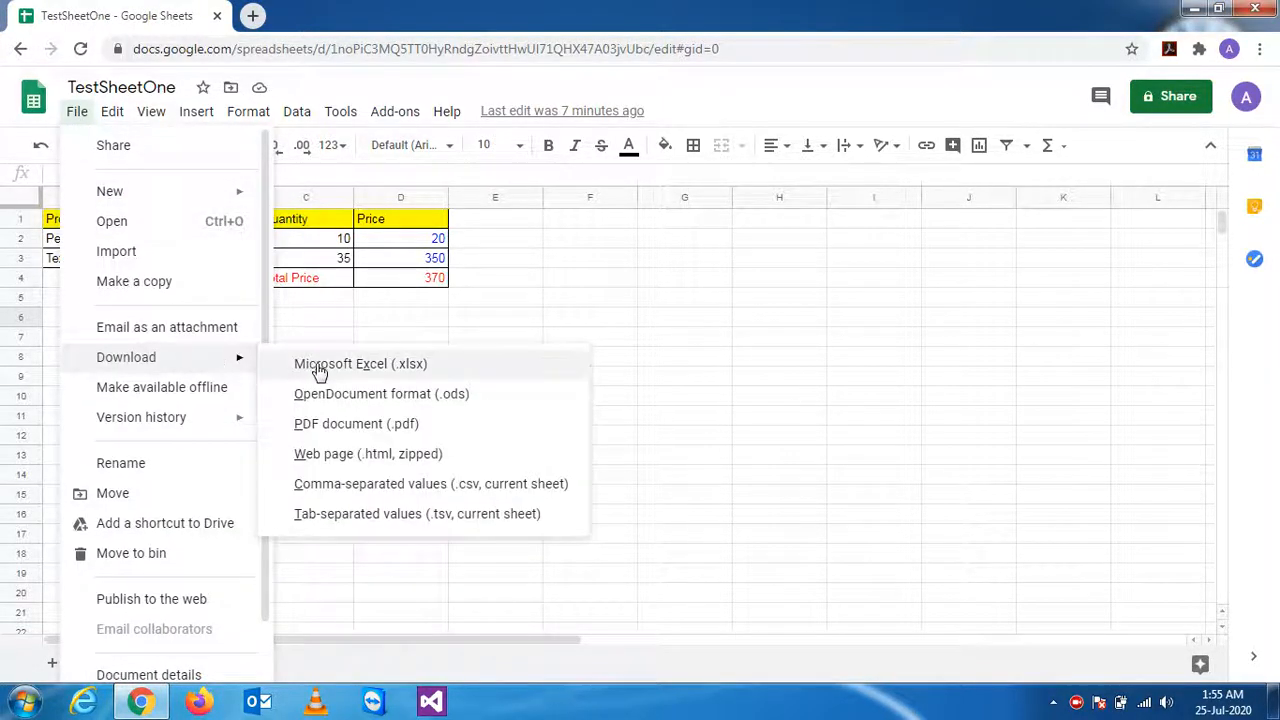
pyautogui.click(360, 364)
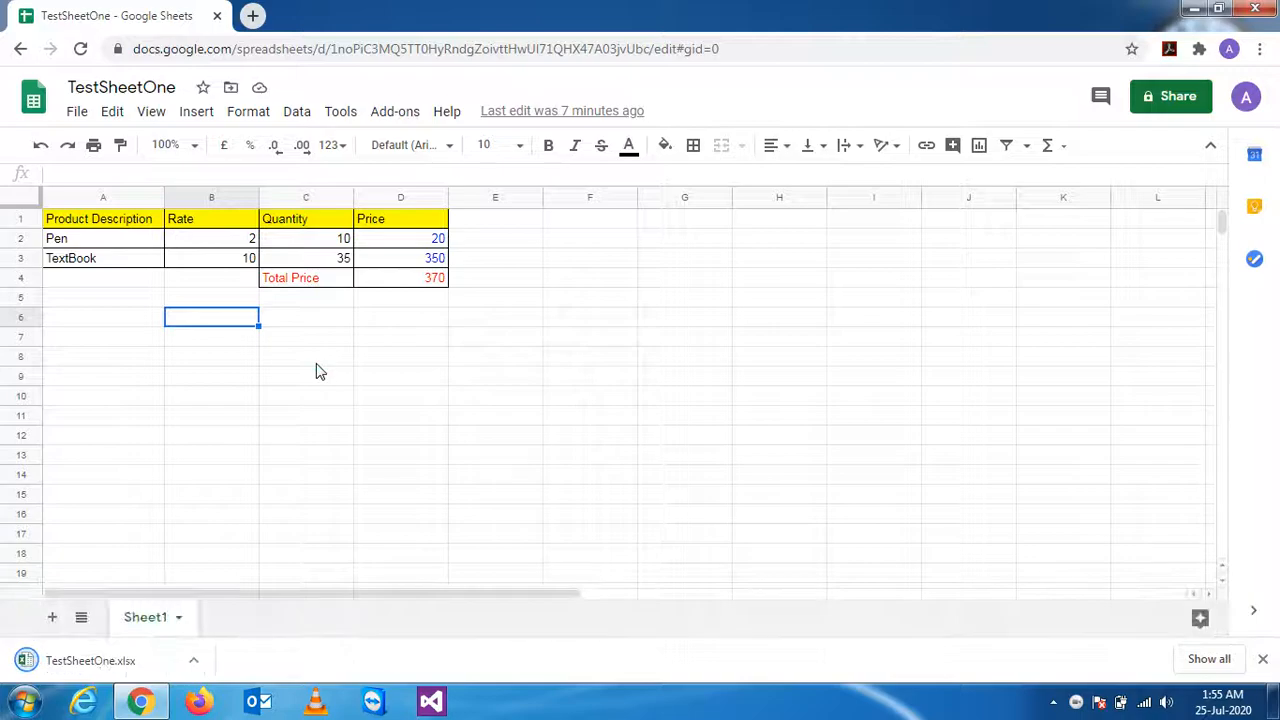
pyautogui.moveTo(90, 660)
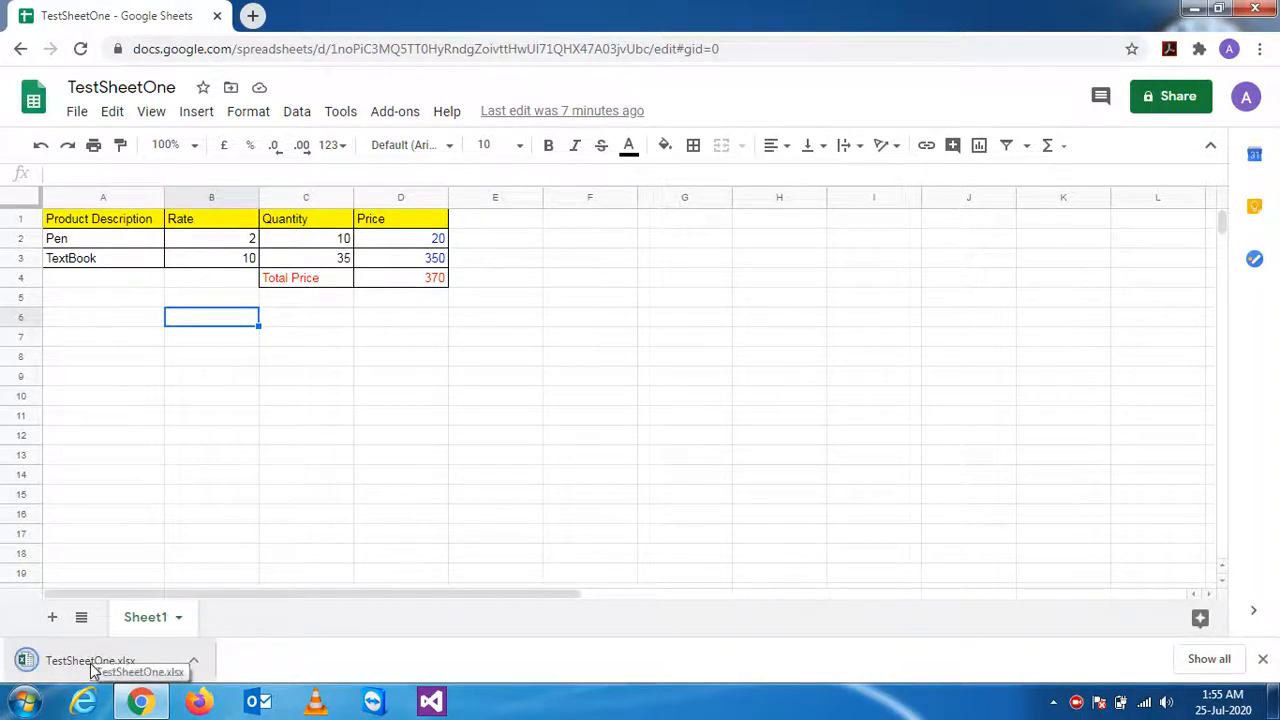
pyautogui.click(76, 112)
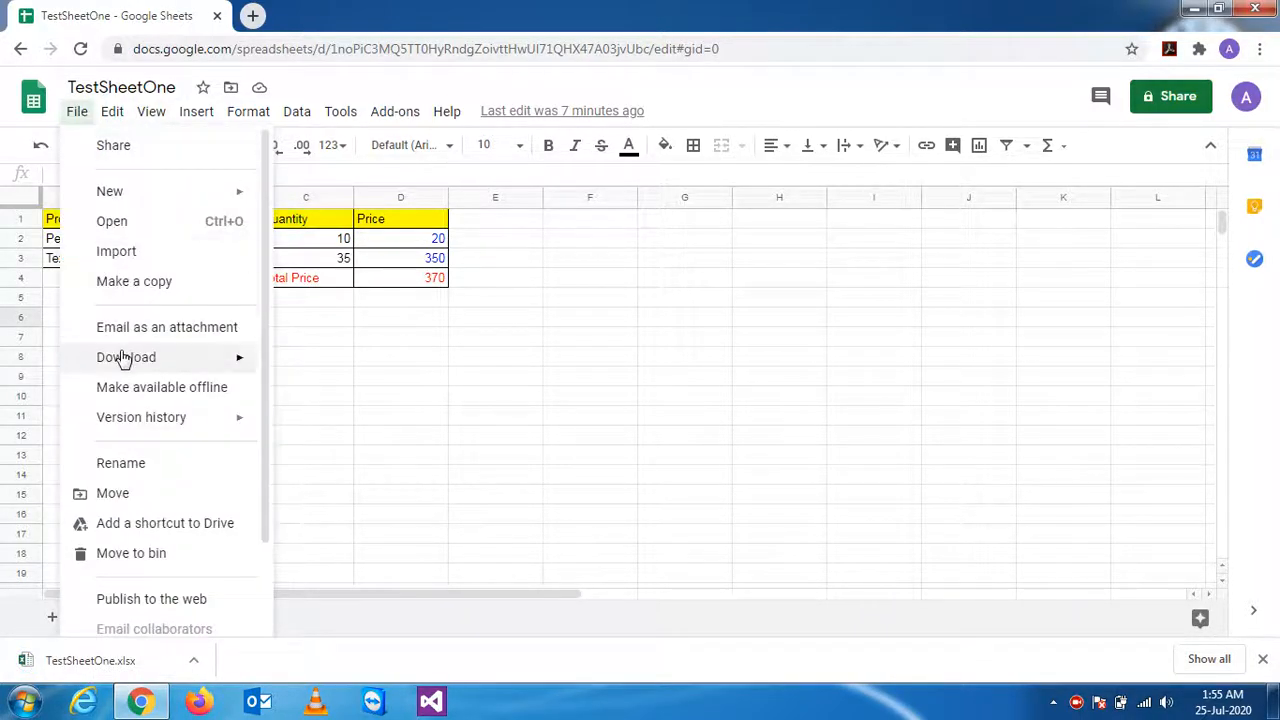
pyautogui.click(126, 356)
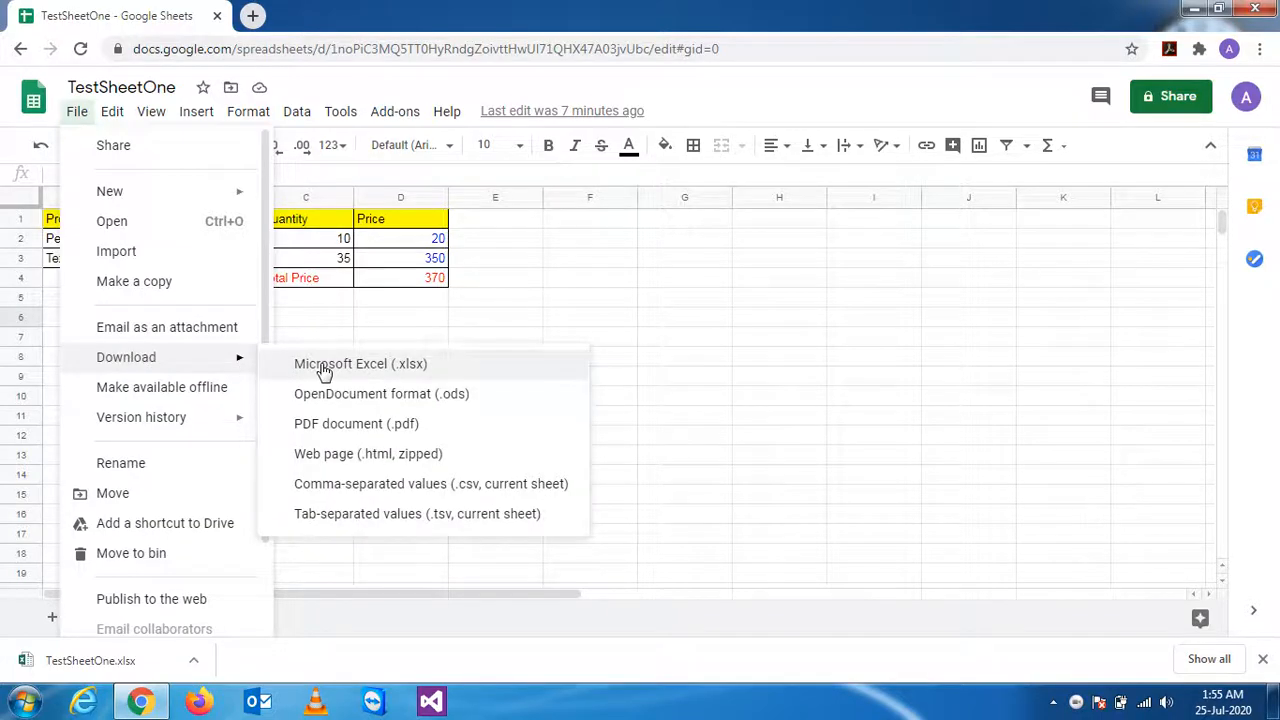
# - Show the downloaded workbook in its folder from Chrome's downloads page
pyautogui.click(360, 364)
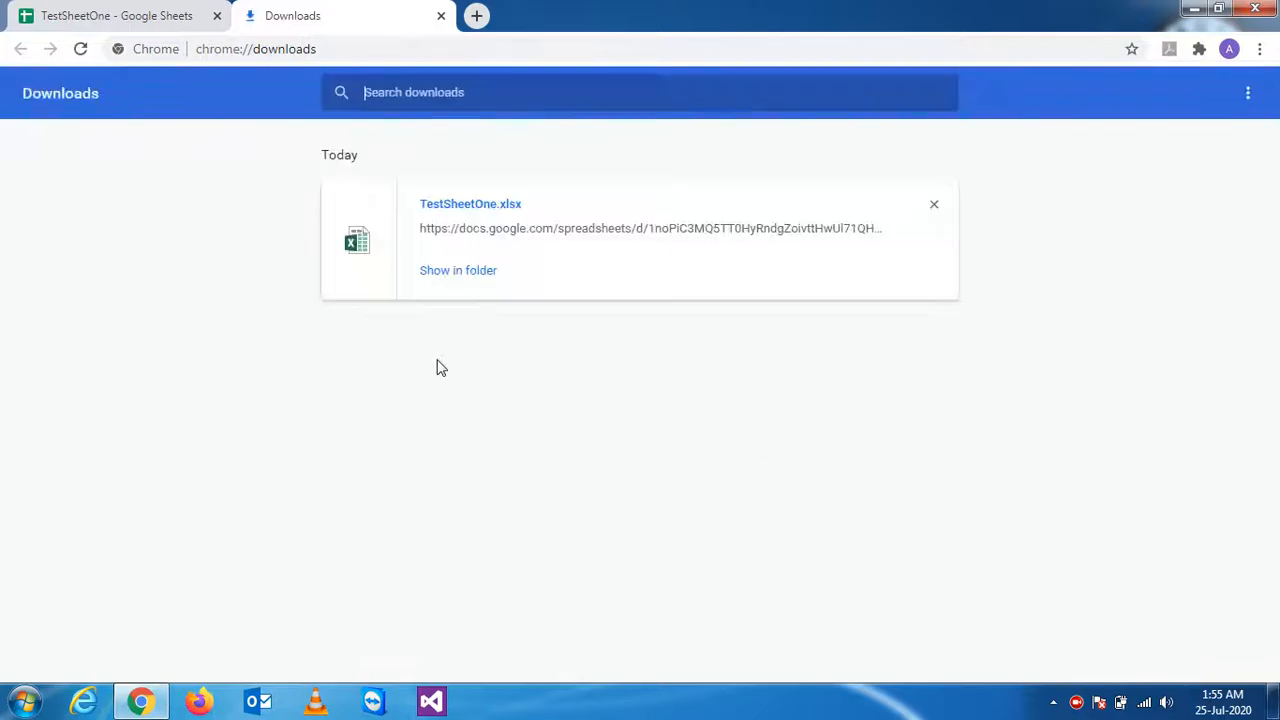
pyautogui.click(458, 270)
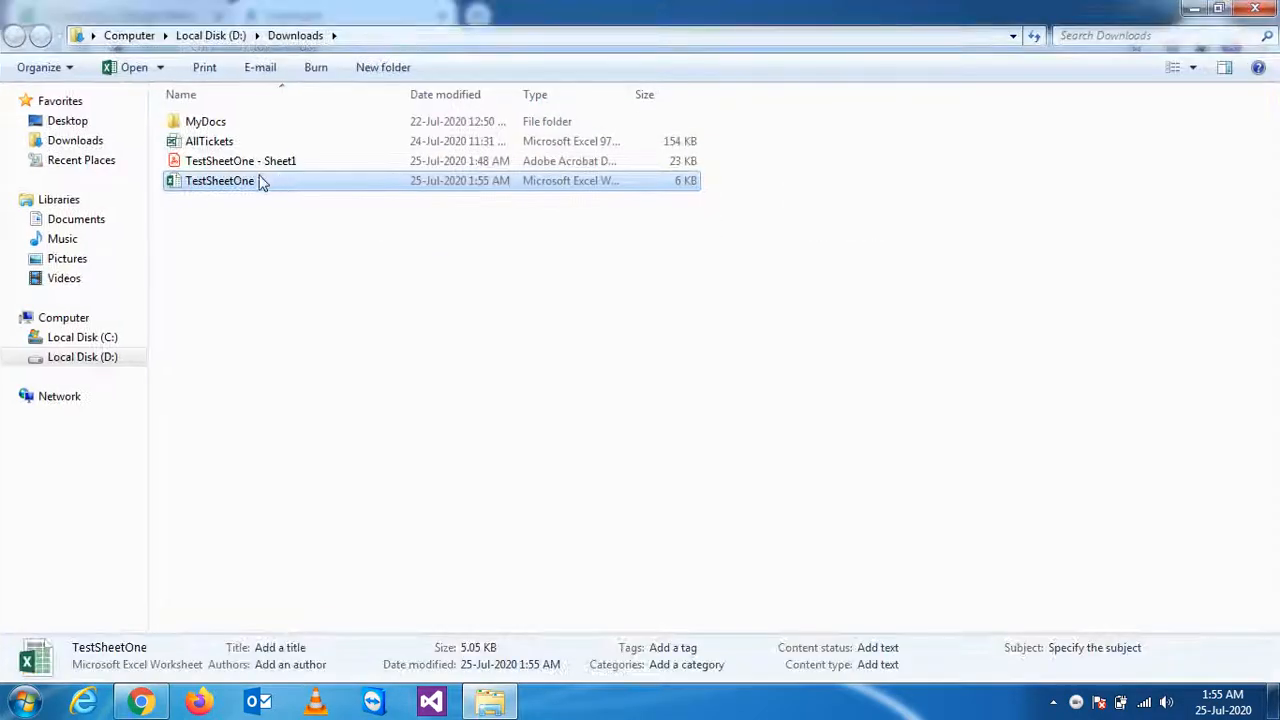
# - Check TestSheetOne.xlsx in Excel with editing enabled, then close it without saving
pyautogui.doubleClick(220, 180)
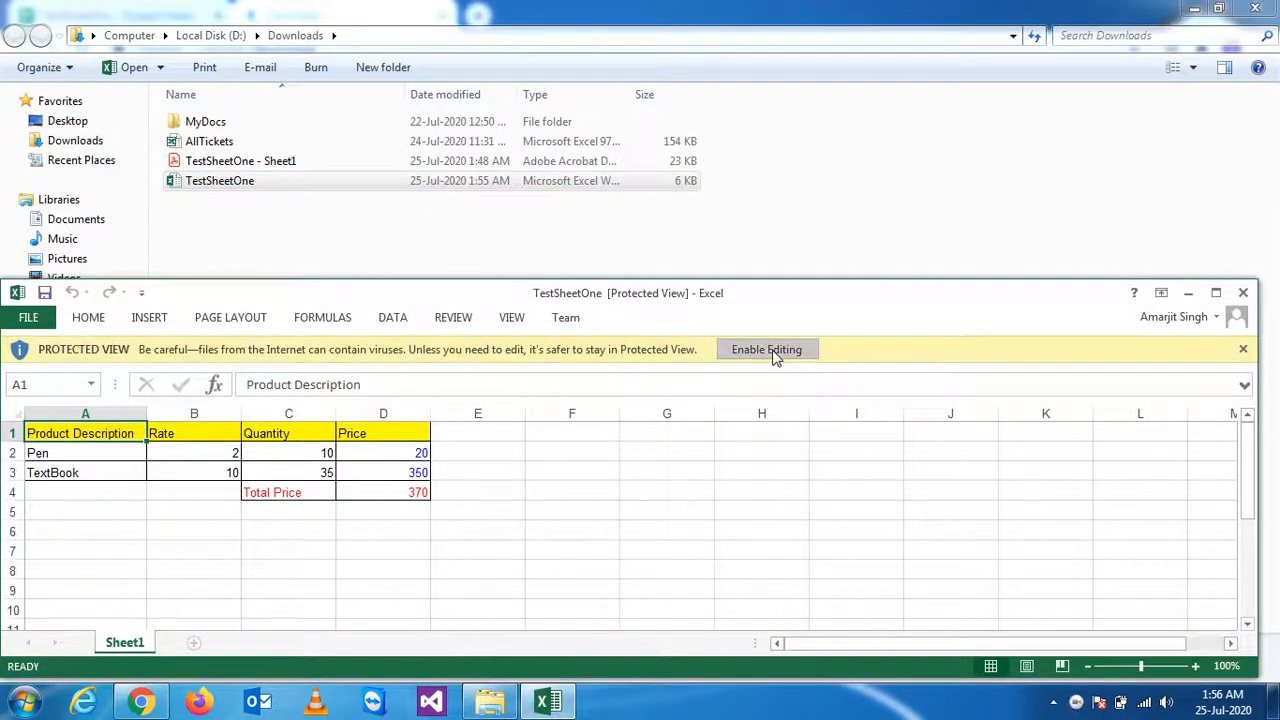
pyautogui.click(766, 348)
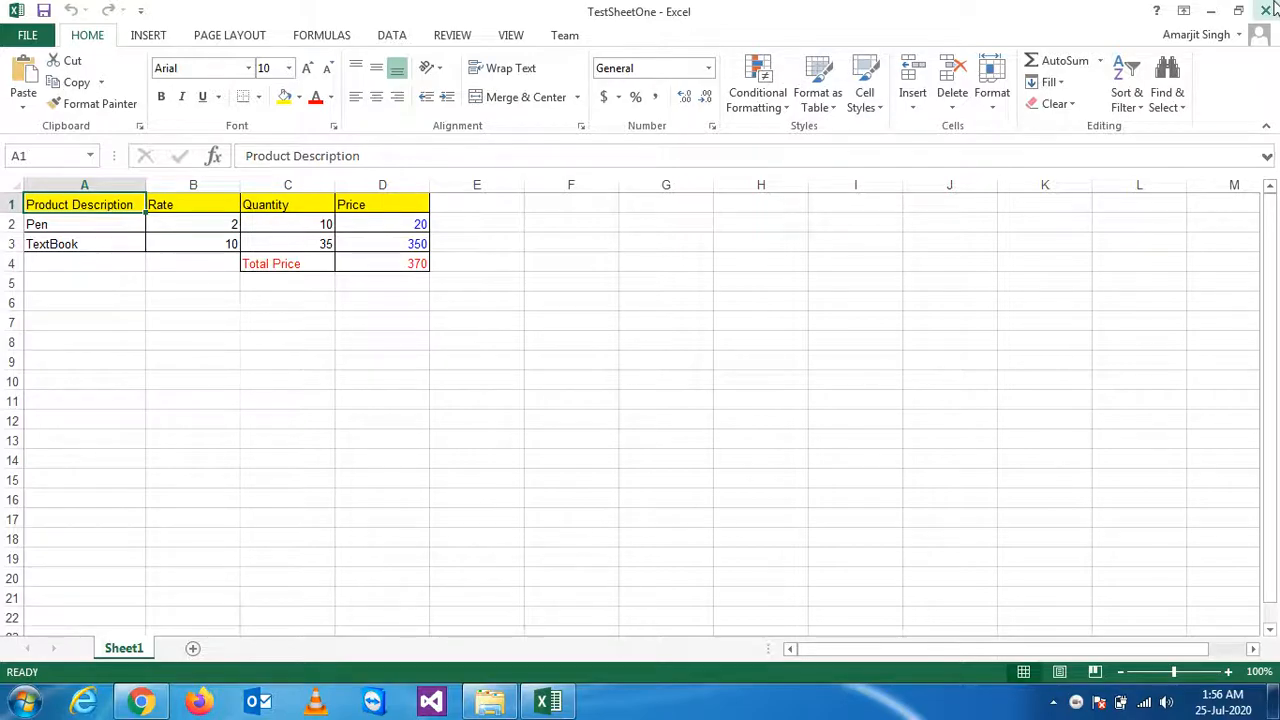
pyautogui.click(1264, 12)
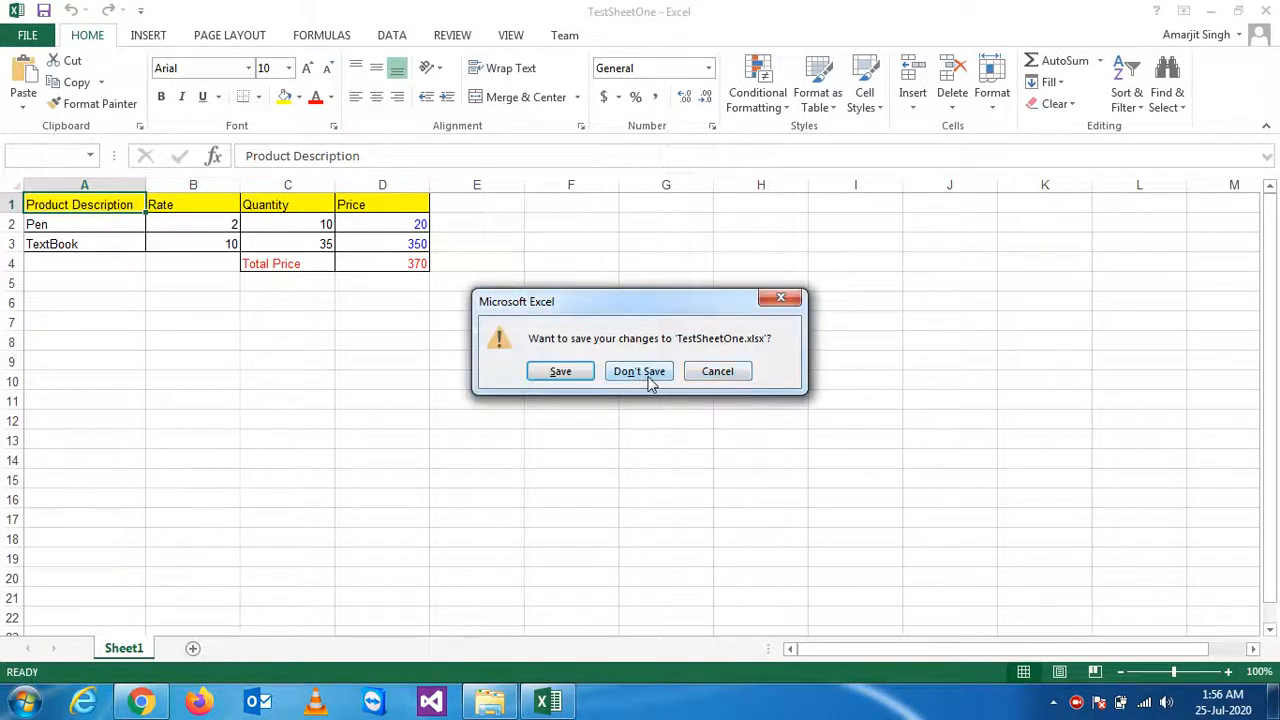
pyautogui.click(638, 370)
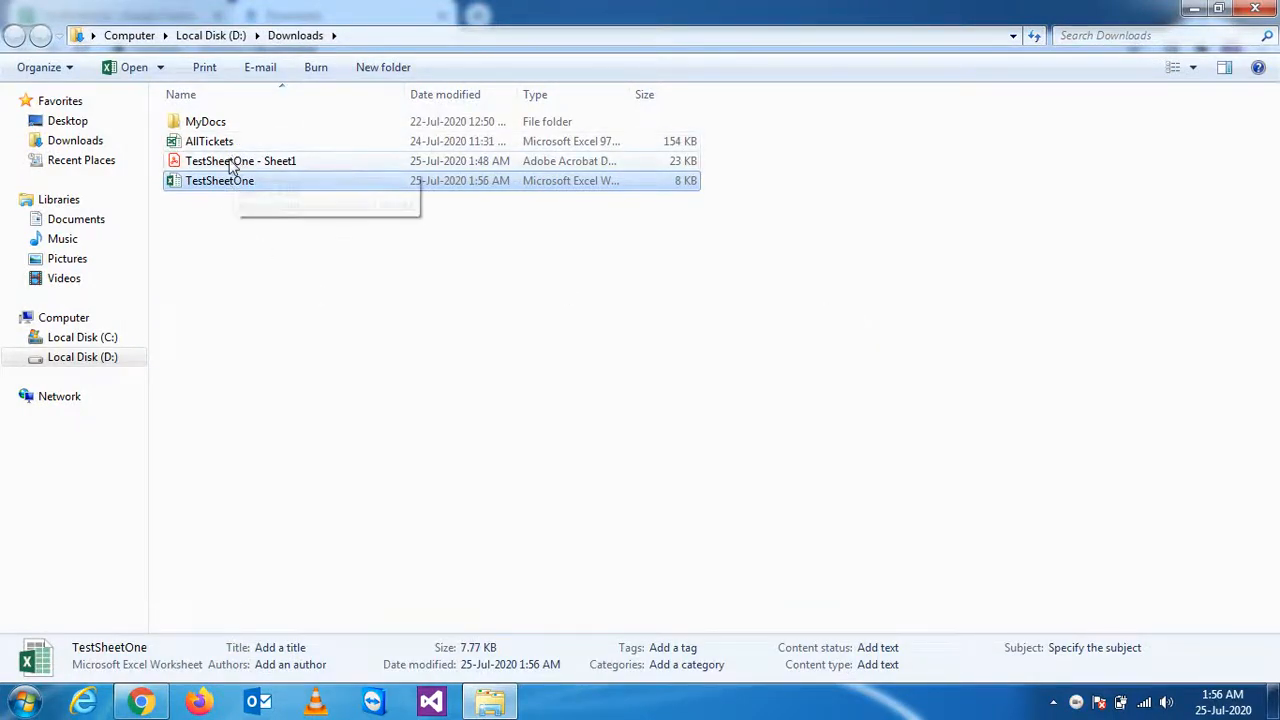
# - Look back at the earlier TestSheetOne PDF and return to the downloads page
pyautogui.click(240, 160)
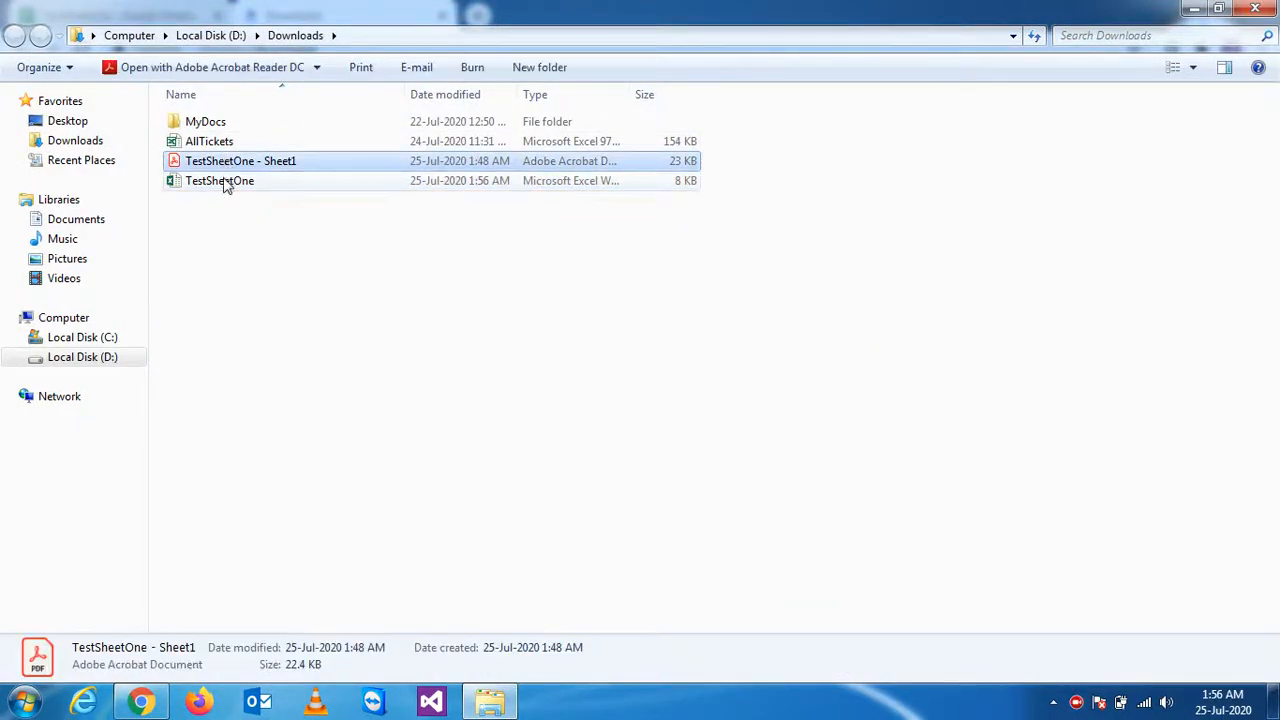
pyautogui.click(220, 180)
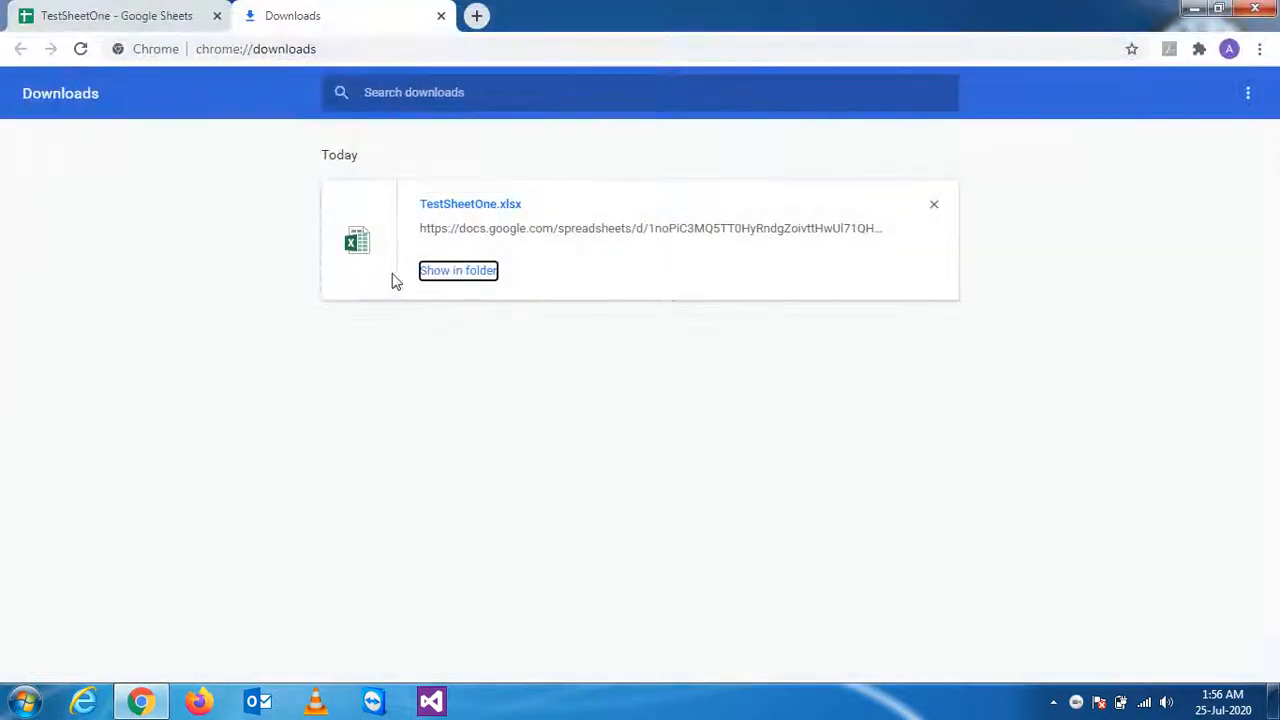
# - Return to the TestSheetOne spreadsheet and dismiss the download format choices
pyautogui.click(934, 204)
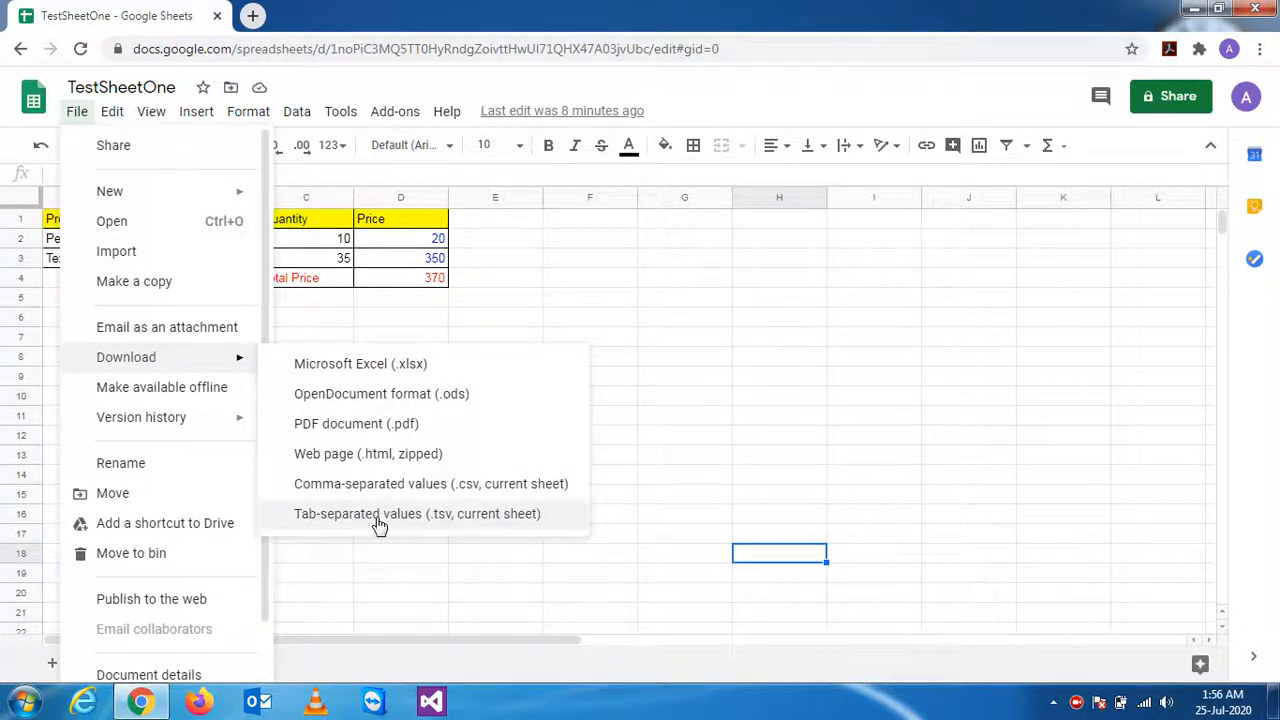
pyautogui.moveTo(784, 412)
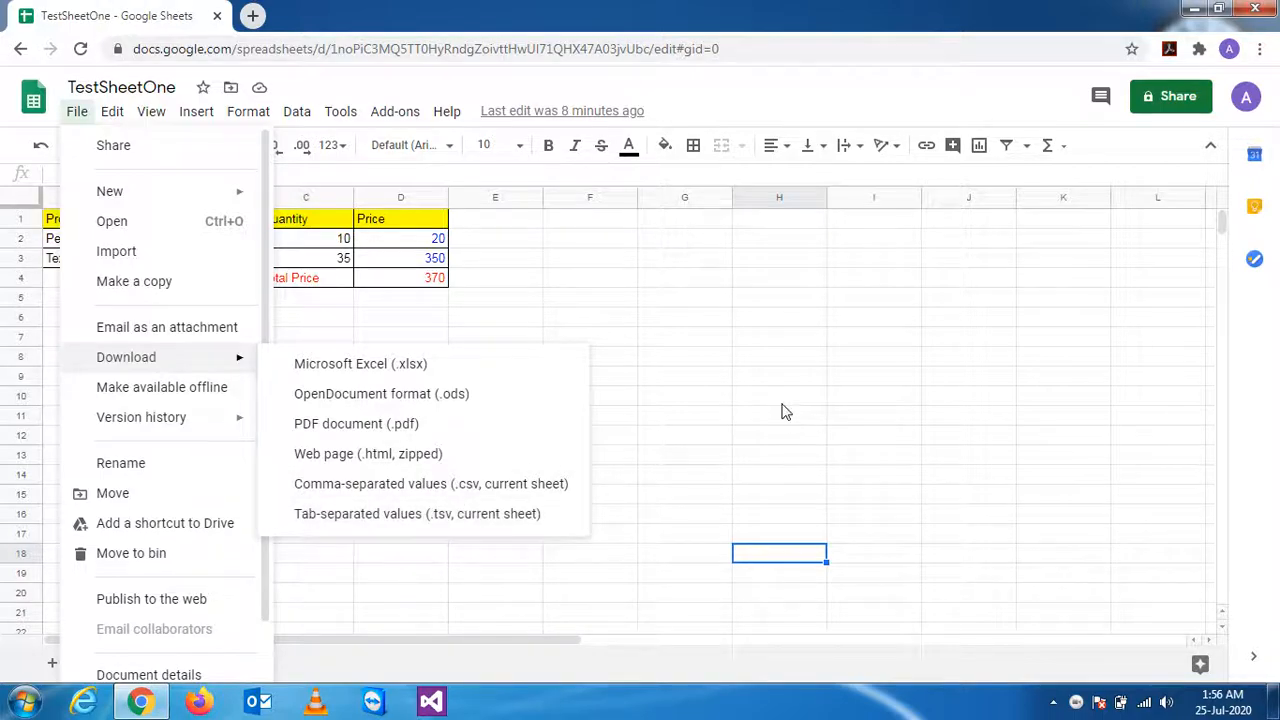
pyautogui.click(784, 410)
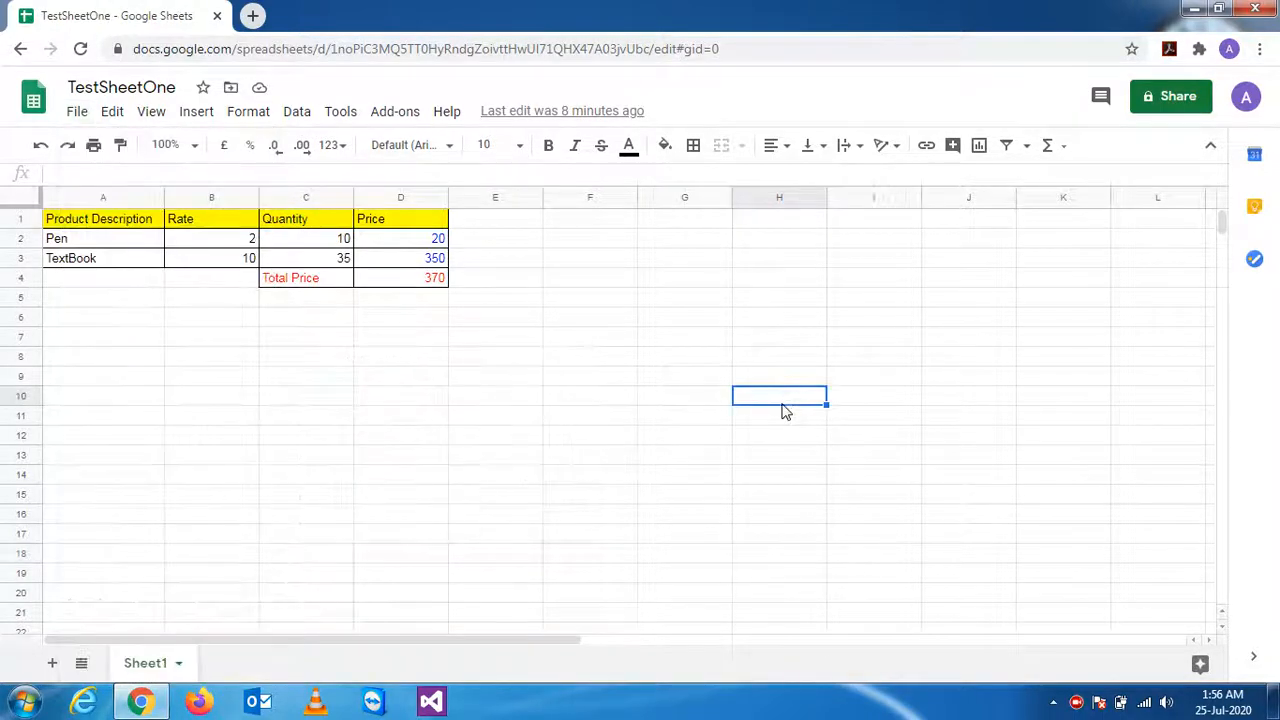
pyautogui.click(306, 356)
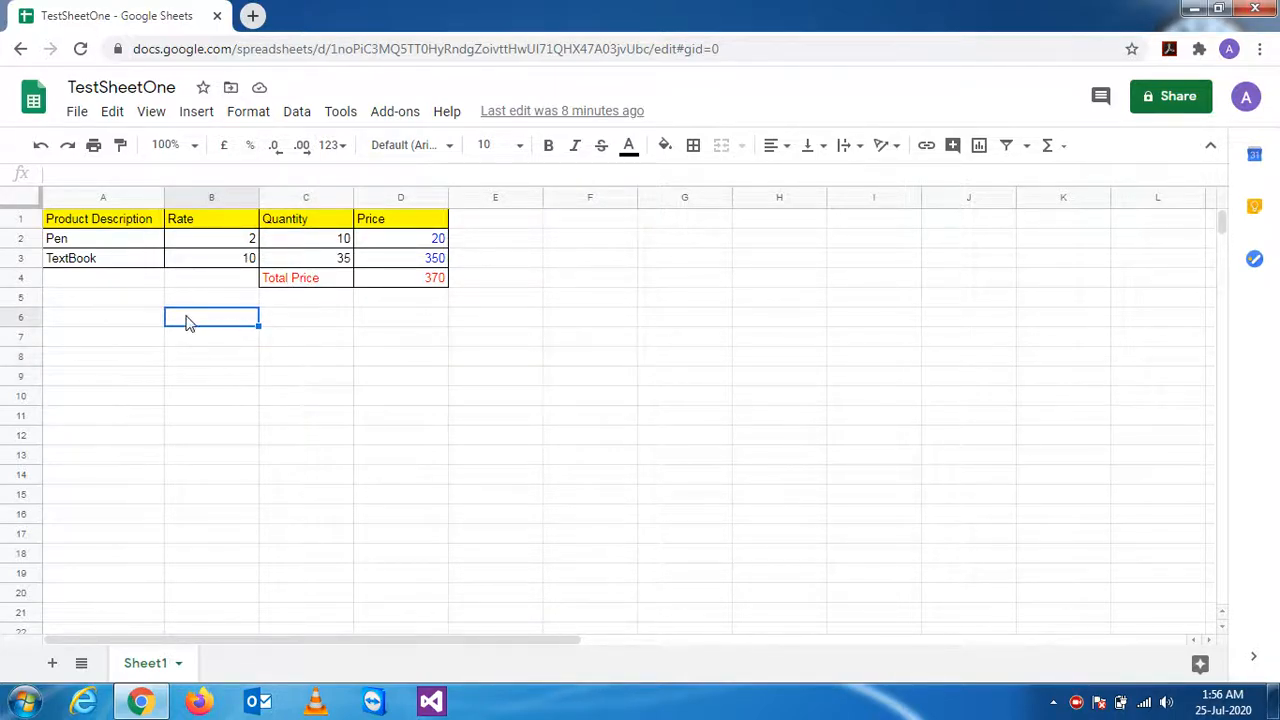
# - Start emailing TestSheetOne as an attachment from the File menu
pyautogui.click(76, 112)
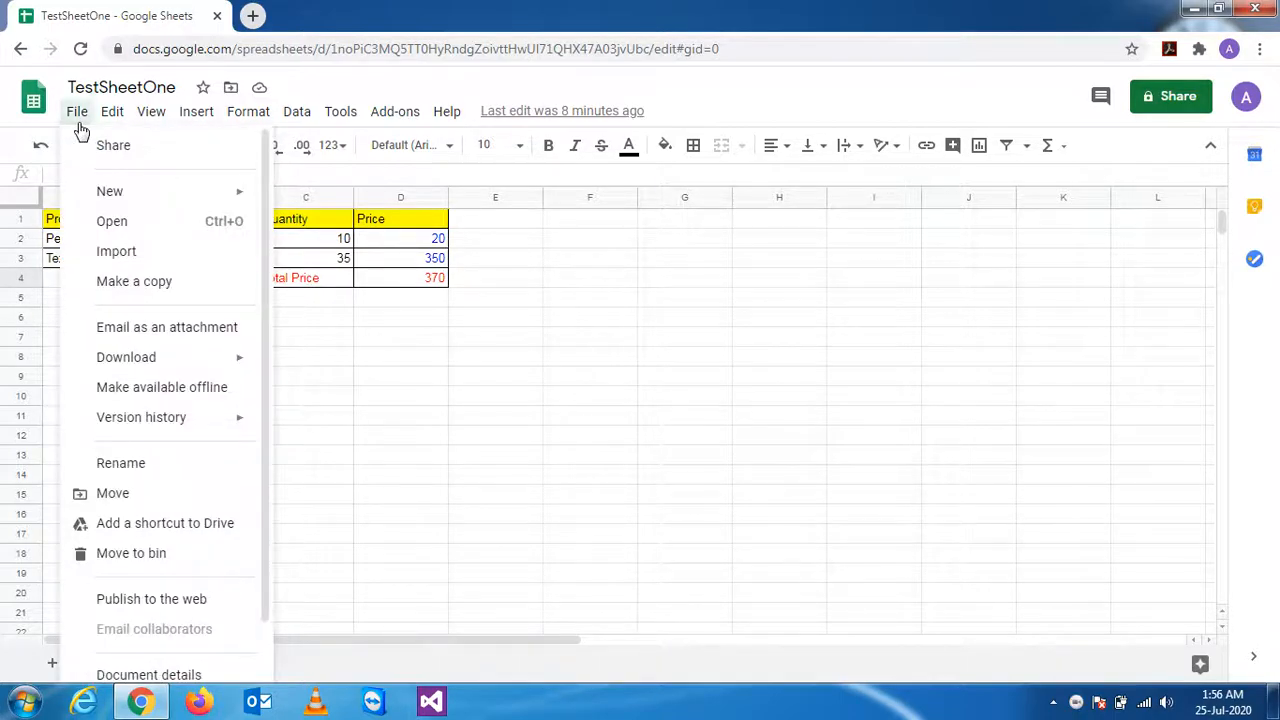
pyautogui.moveTo(168, 328)
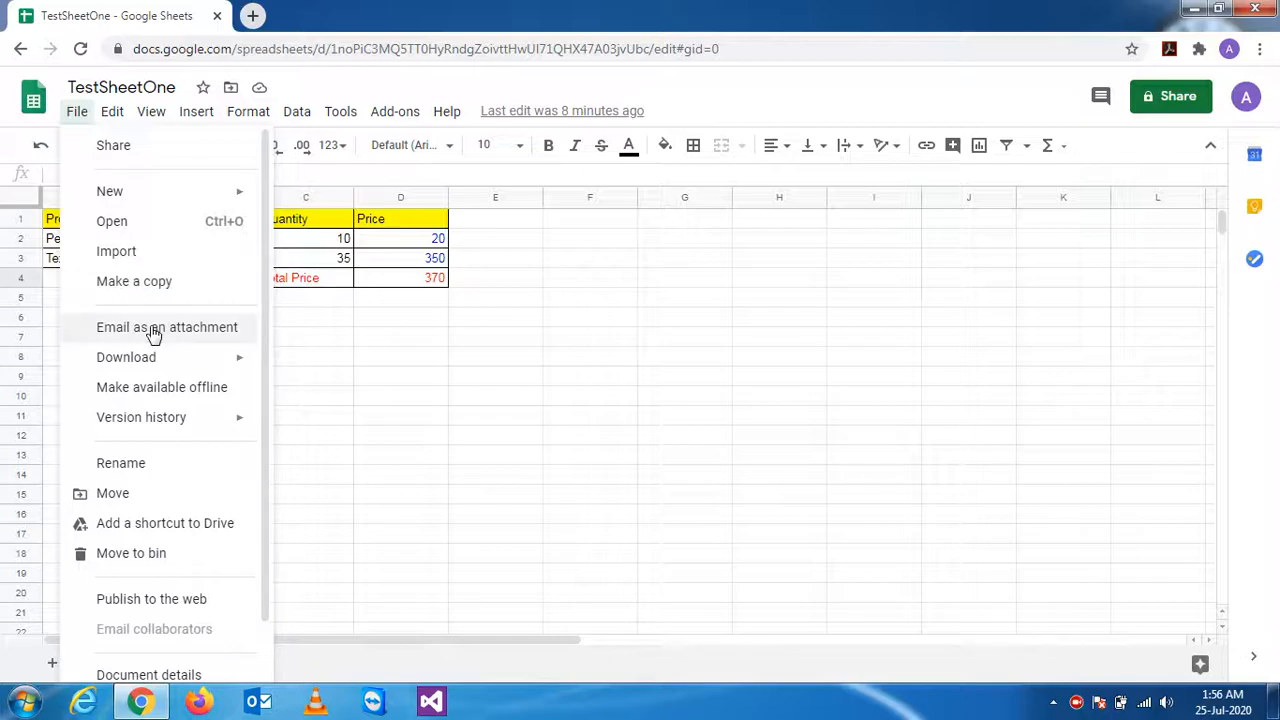
pyautogui.click(168, 328)
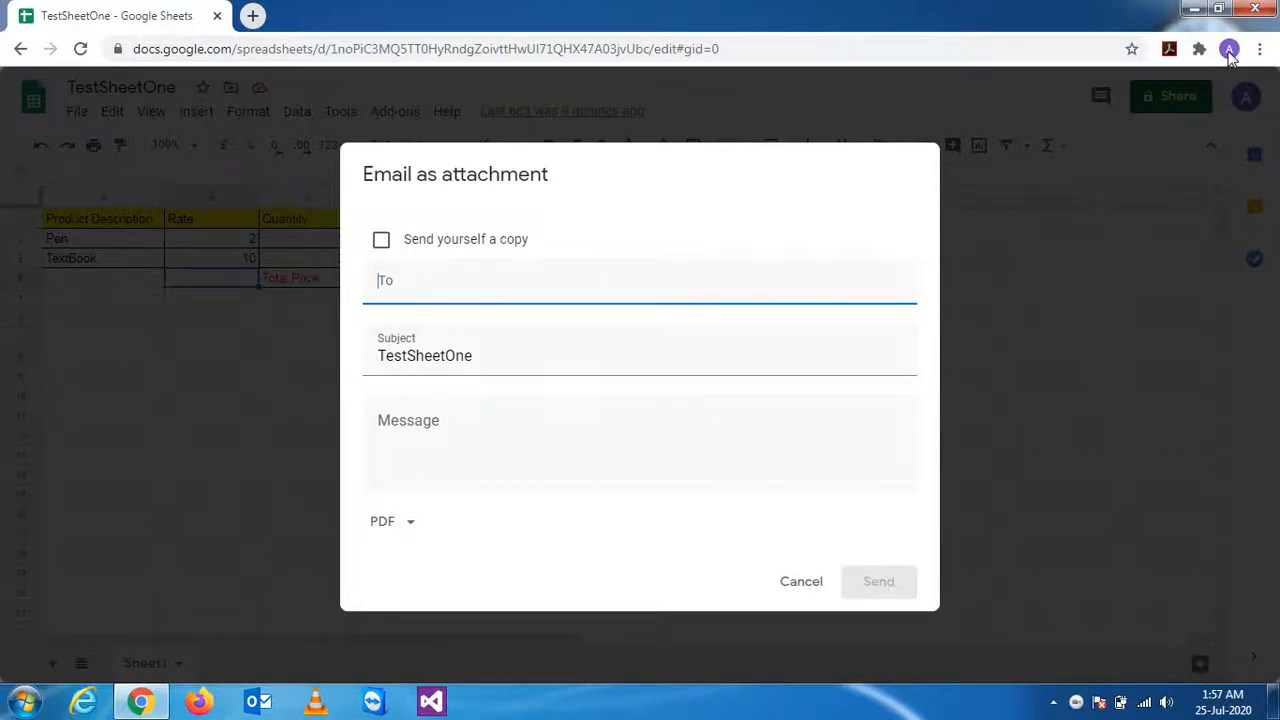
# - Leave Send yourself a copy unticked and add the first suggested contact as recipient
pyautogui.click(640, 280)
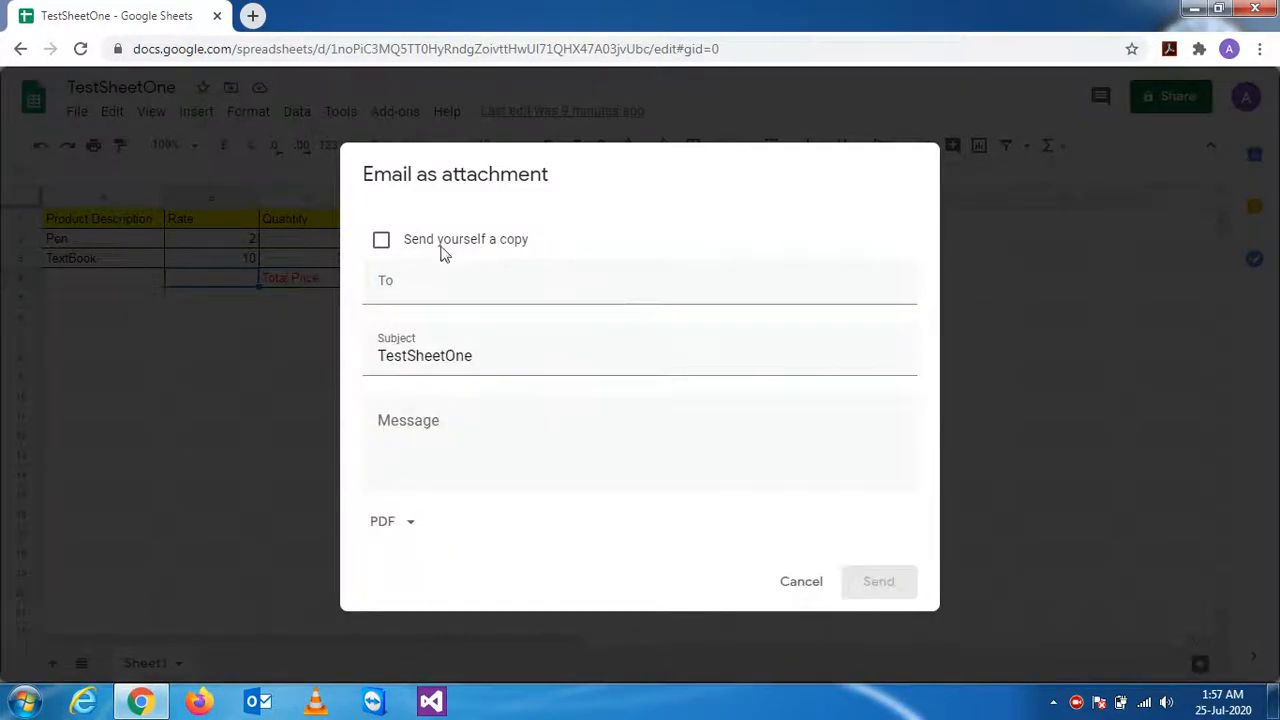
pyautogui.click(380, 240)
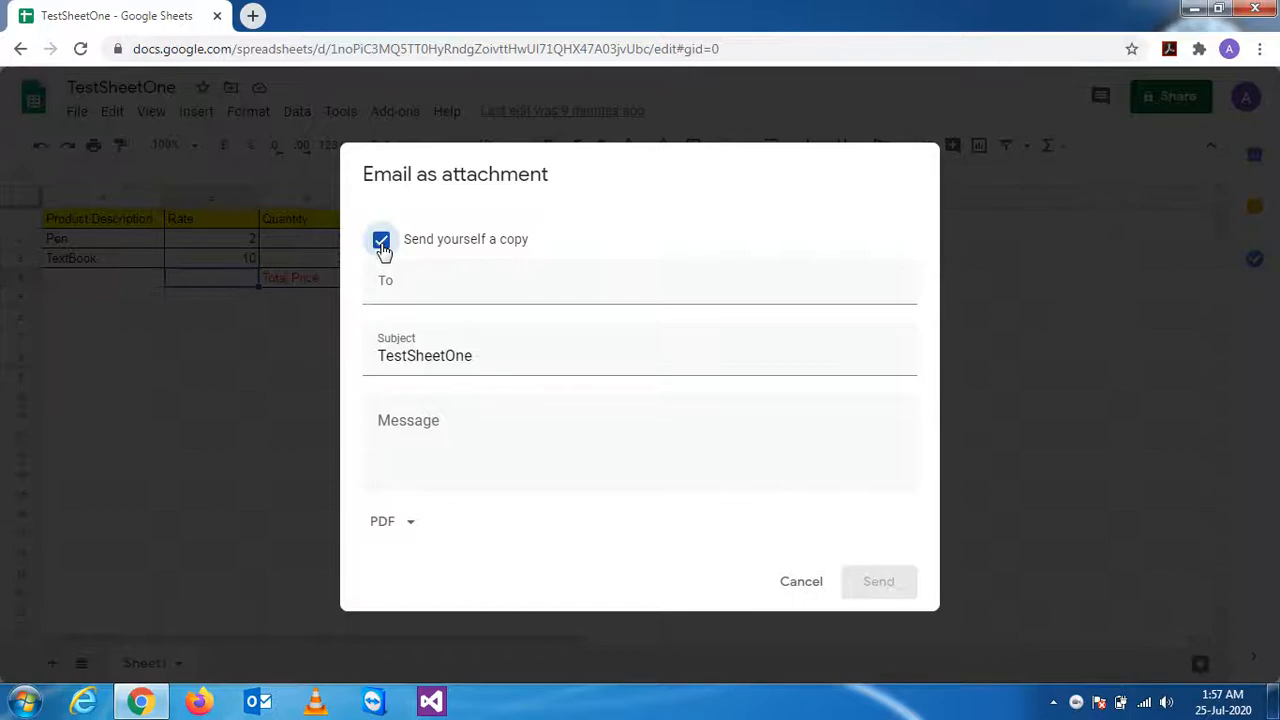
pyautogui.click(380, 240)
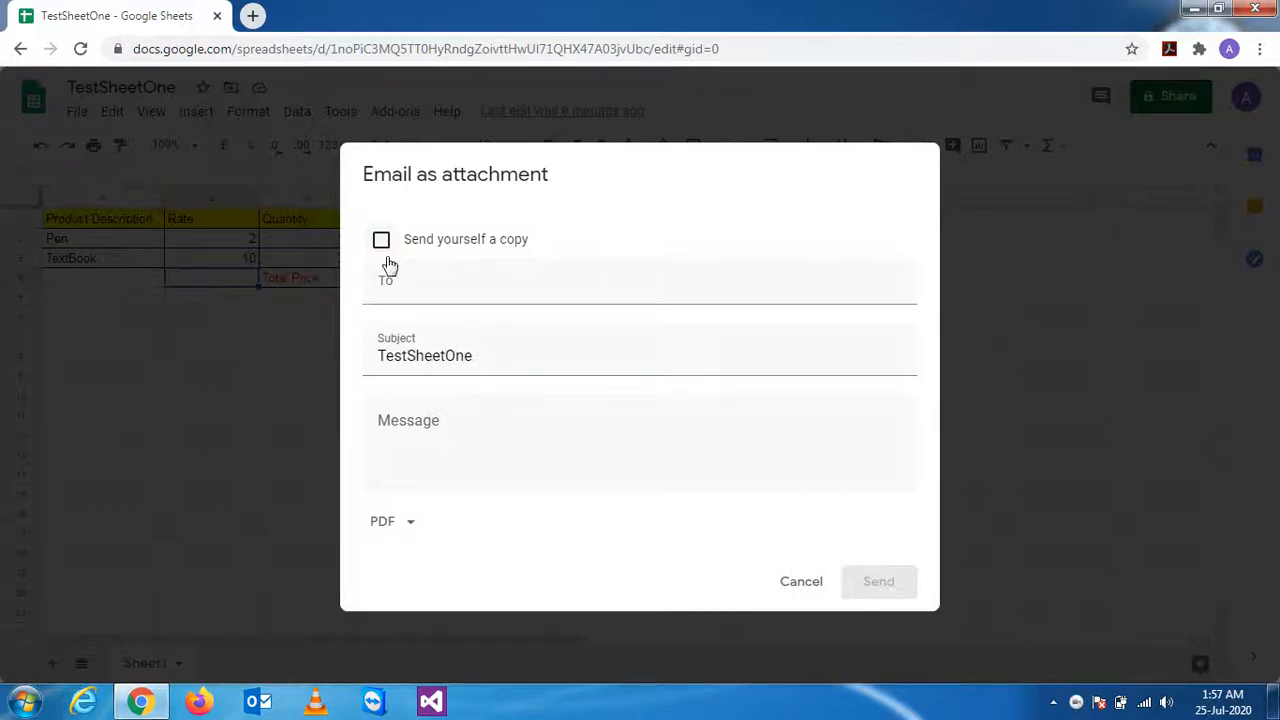
pyautogui.click(640, 280)
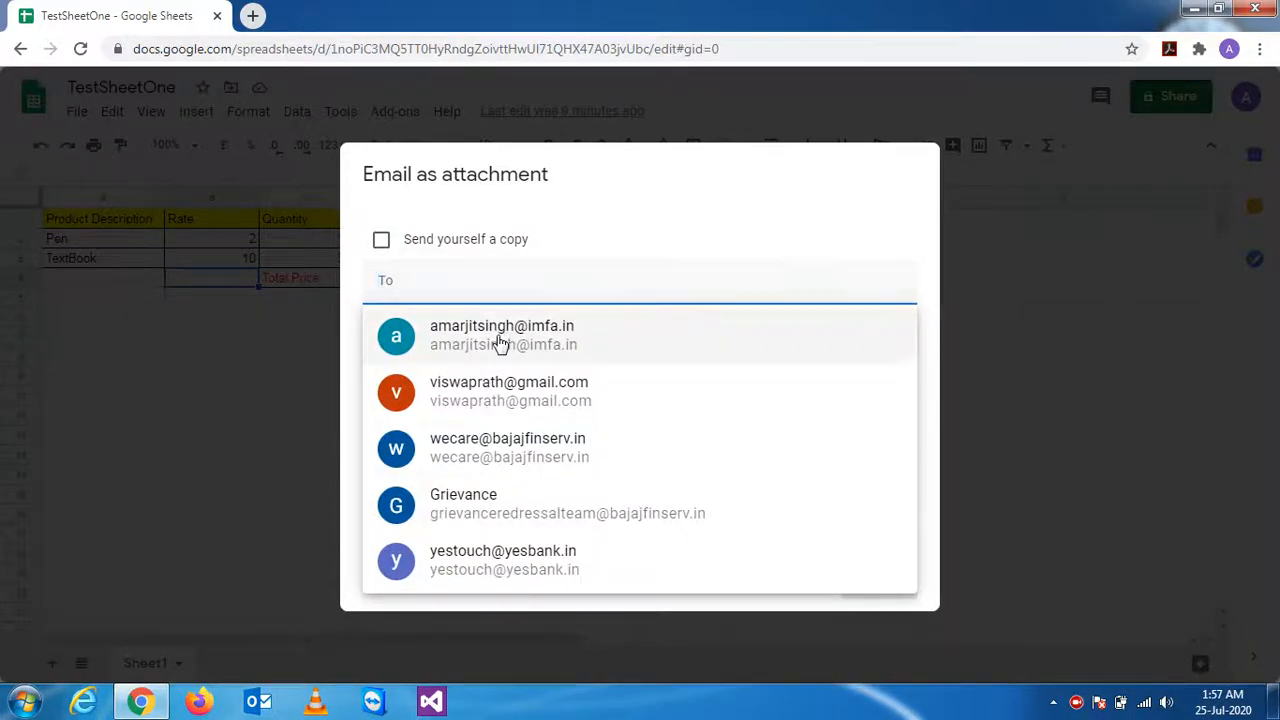
pyautogui.click(502, 336)
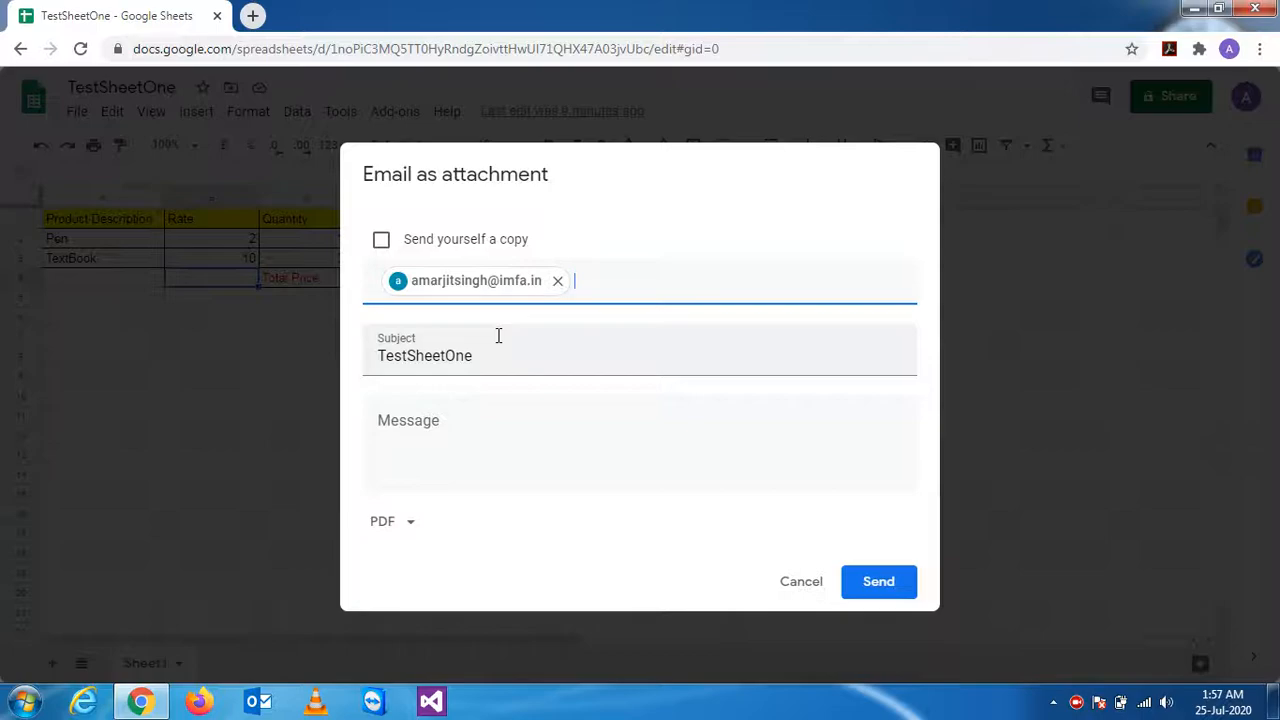
# - Write 'Testing Google Sheet' as the email message
pyautogui.click(424, 432)
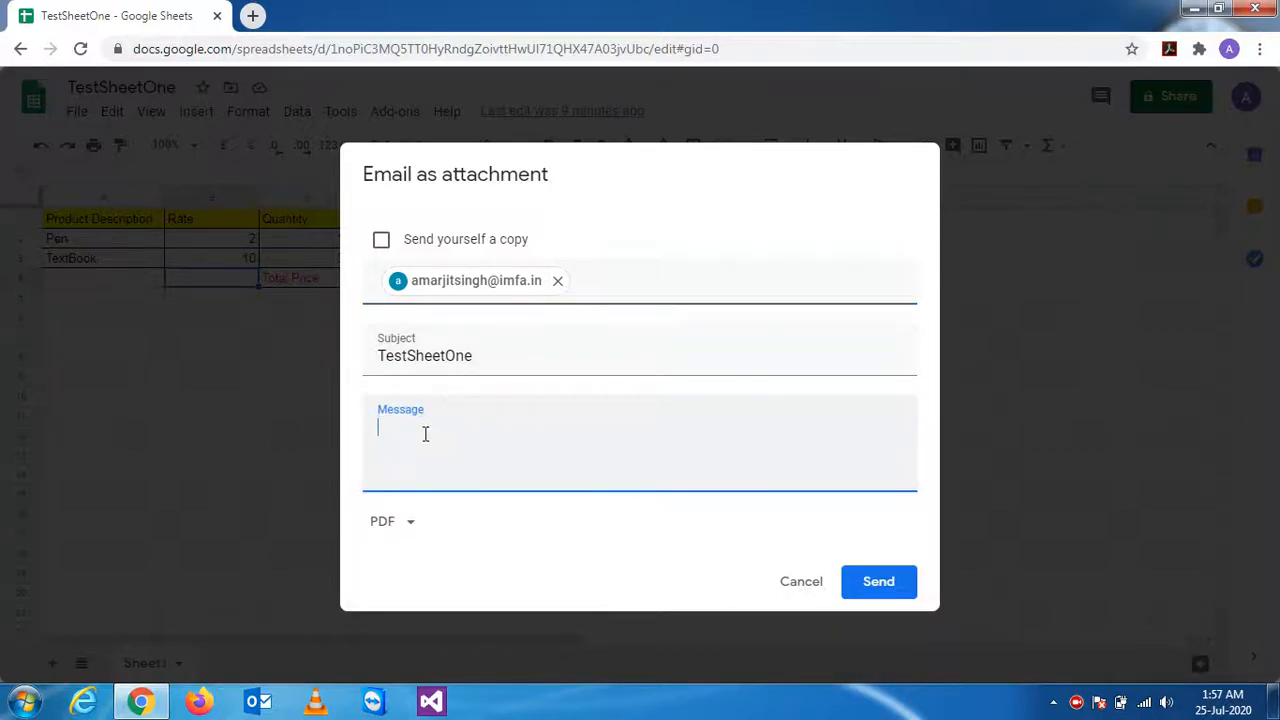
pyautogui.write('Testi')
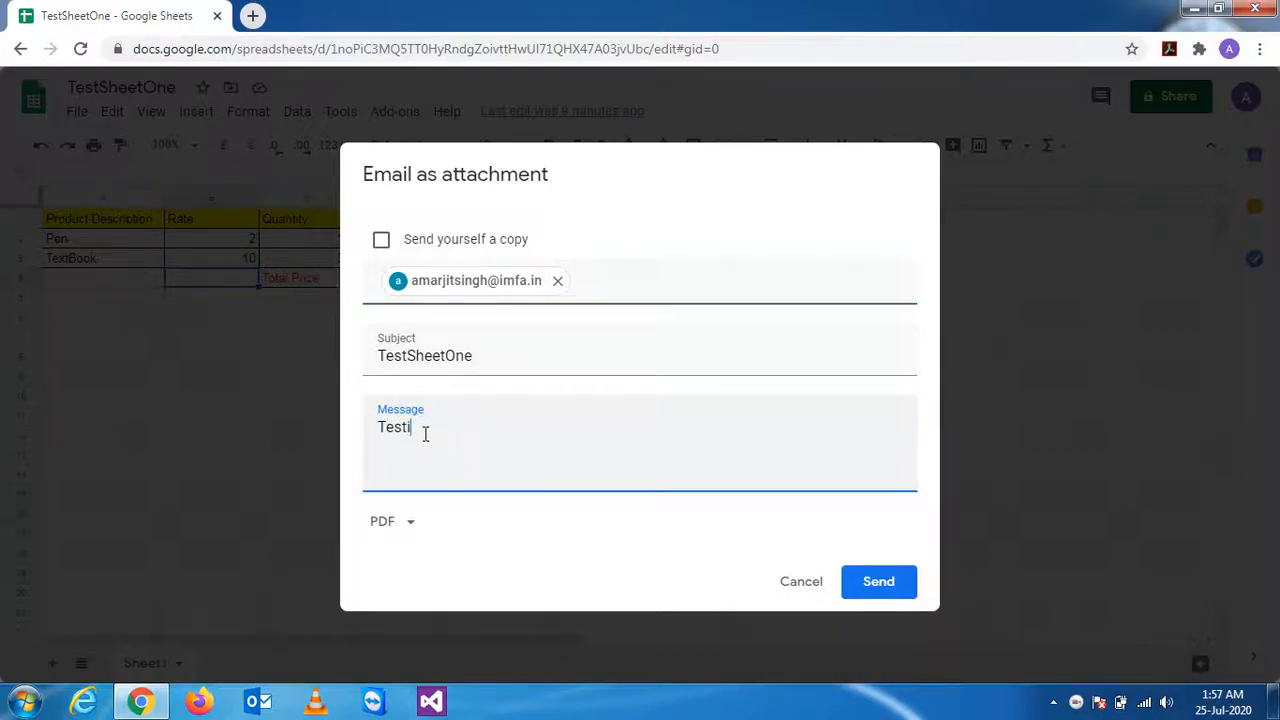
pyautogui.write('ng')
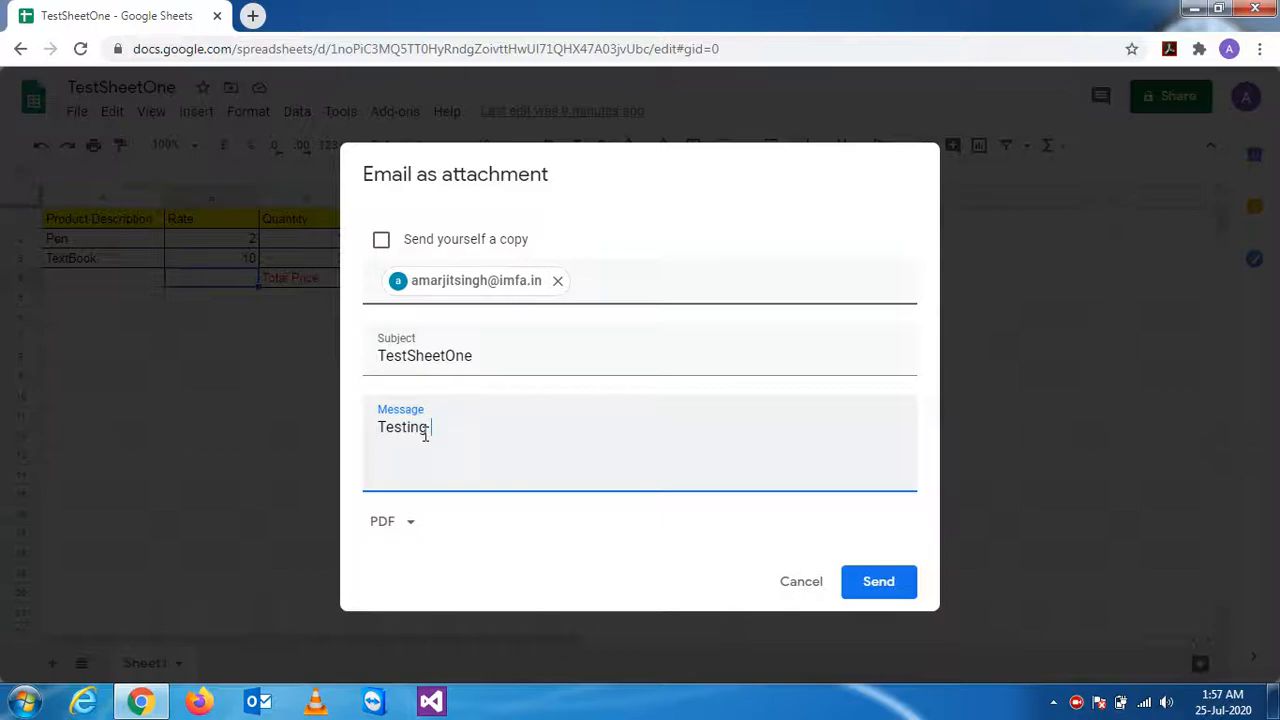
pyautogui.write('Google')
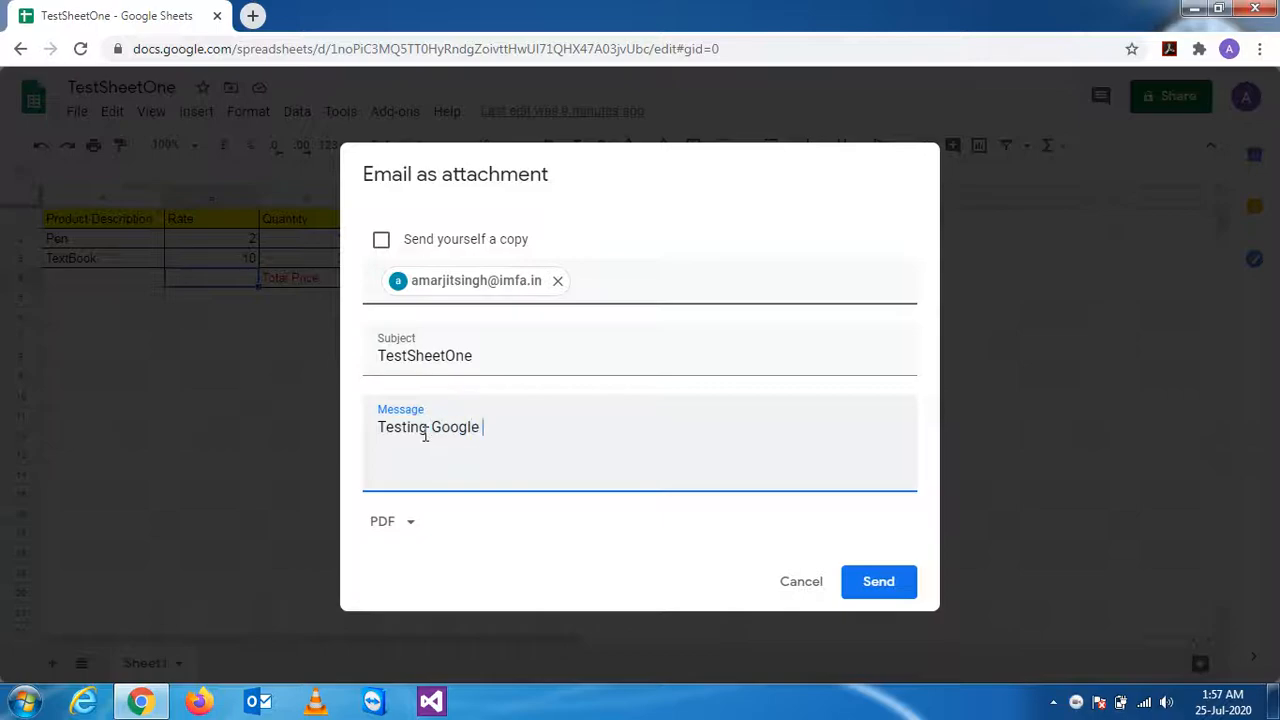
pyautogui.write('Sheet')
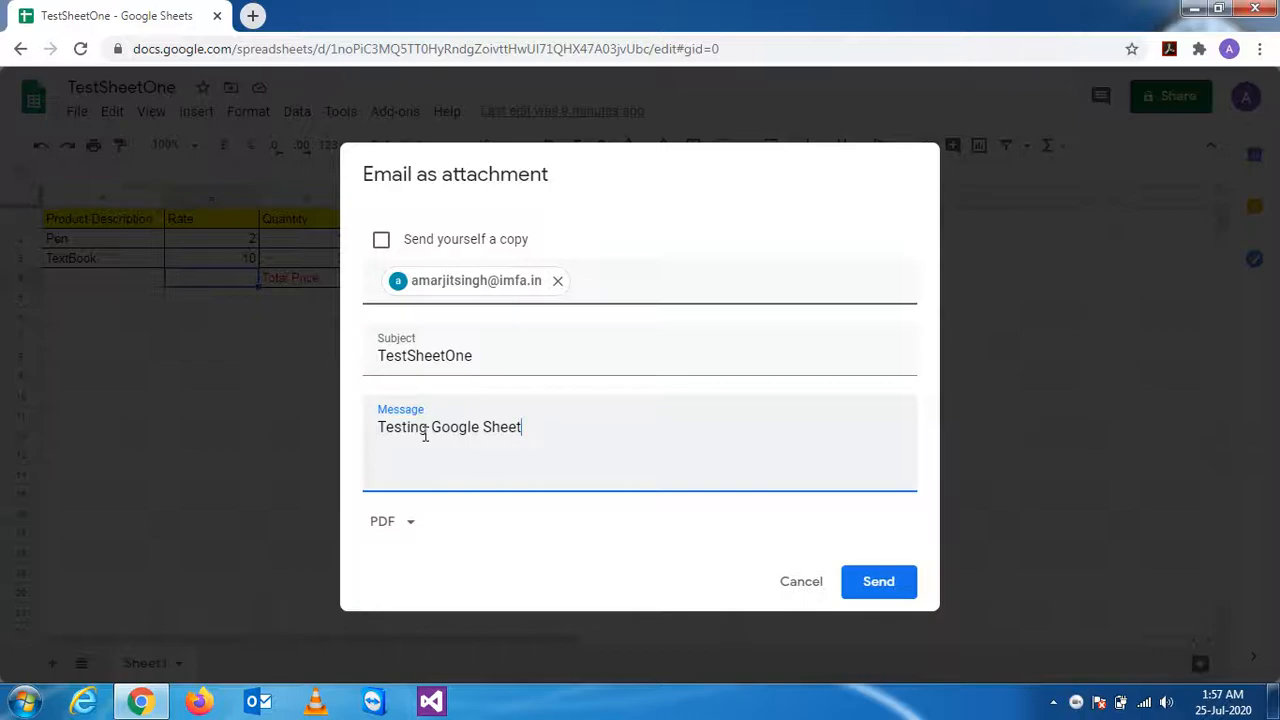
pyautogui.moveTo(464, 412)
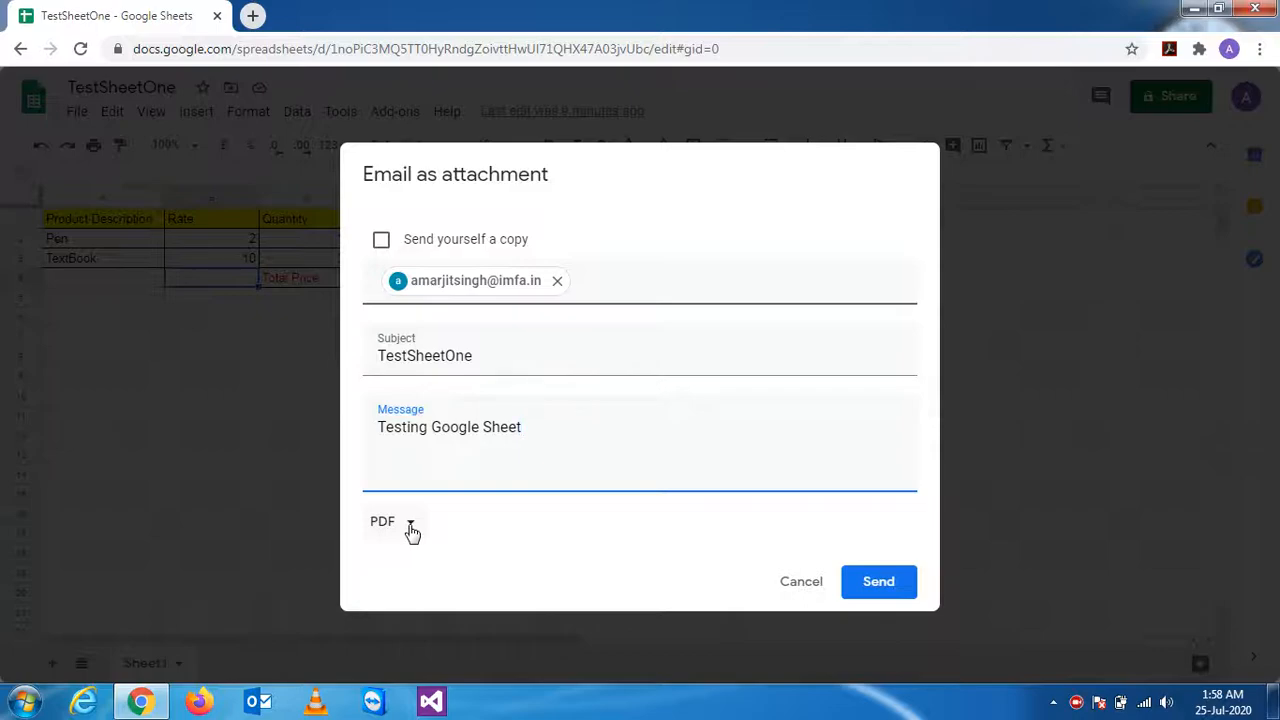
# - Keep PDF as the attachment format and send the email
pyautogui.click(390, 520)
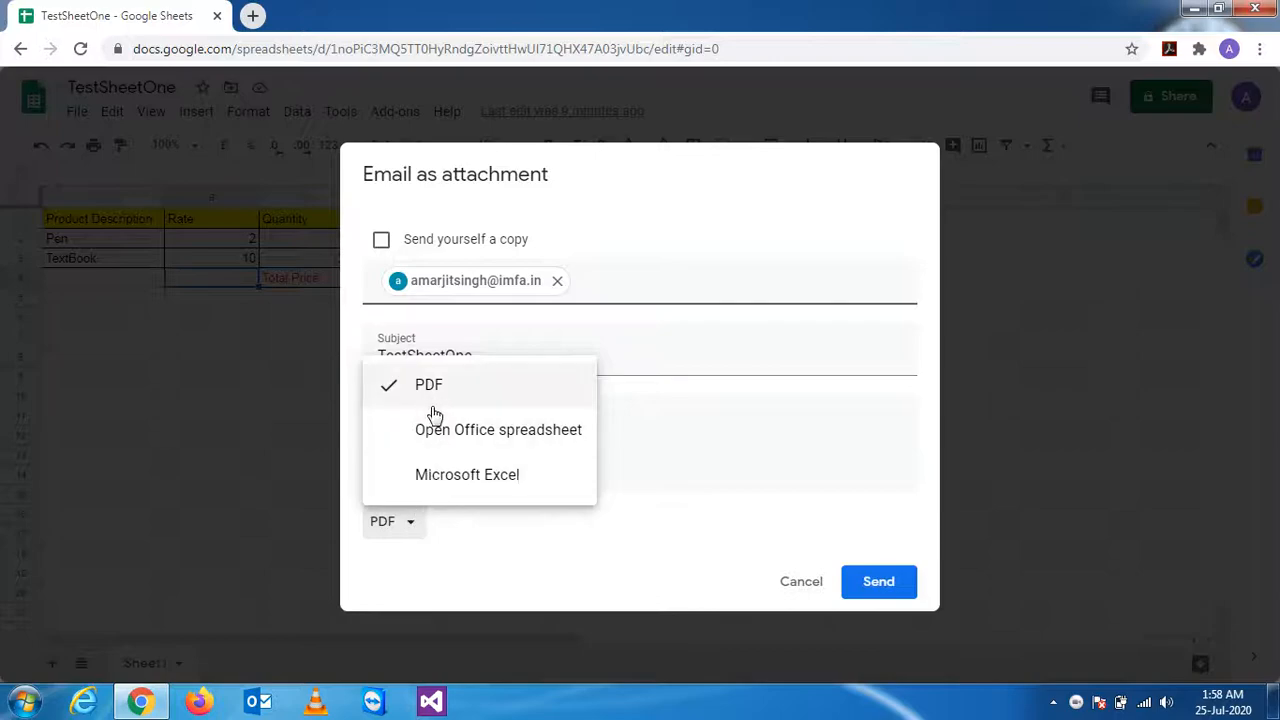
pyautogui.moveTo(460, 488)
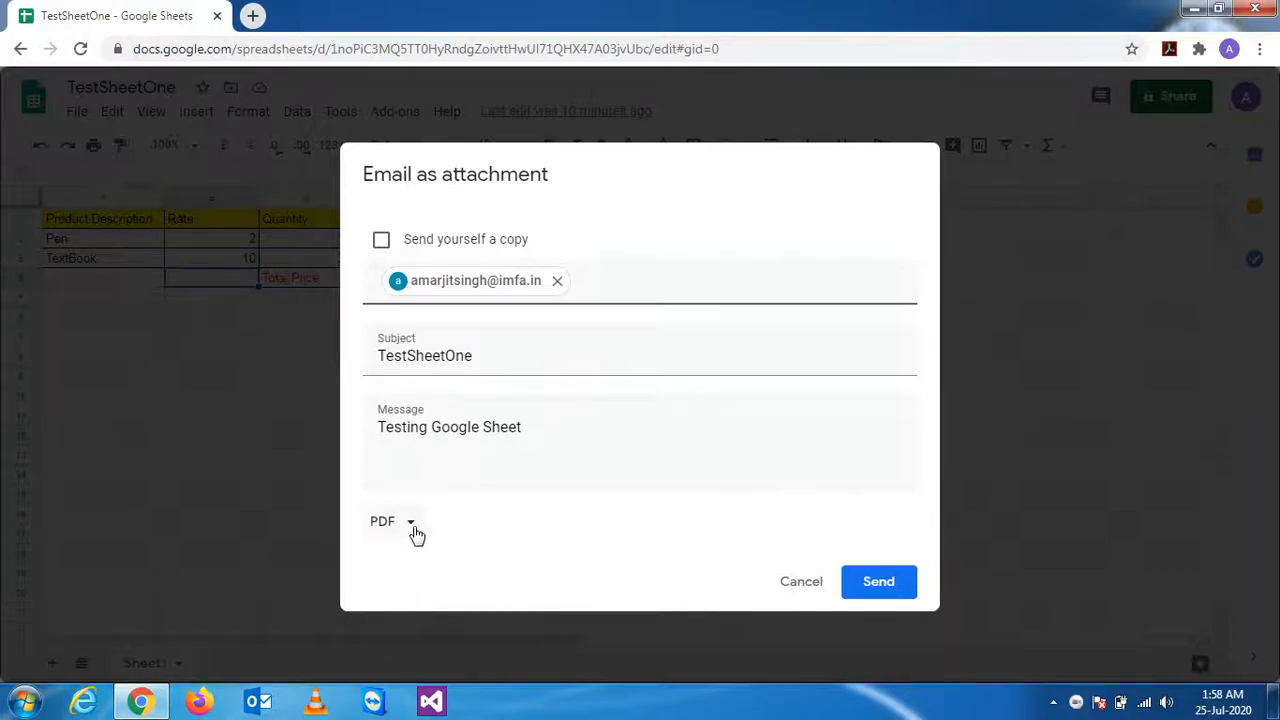
pyautogui.moveTo(434, 544)
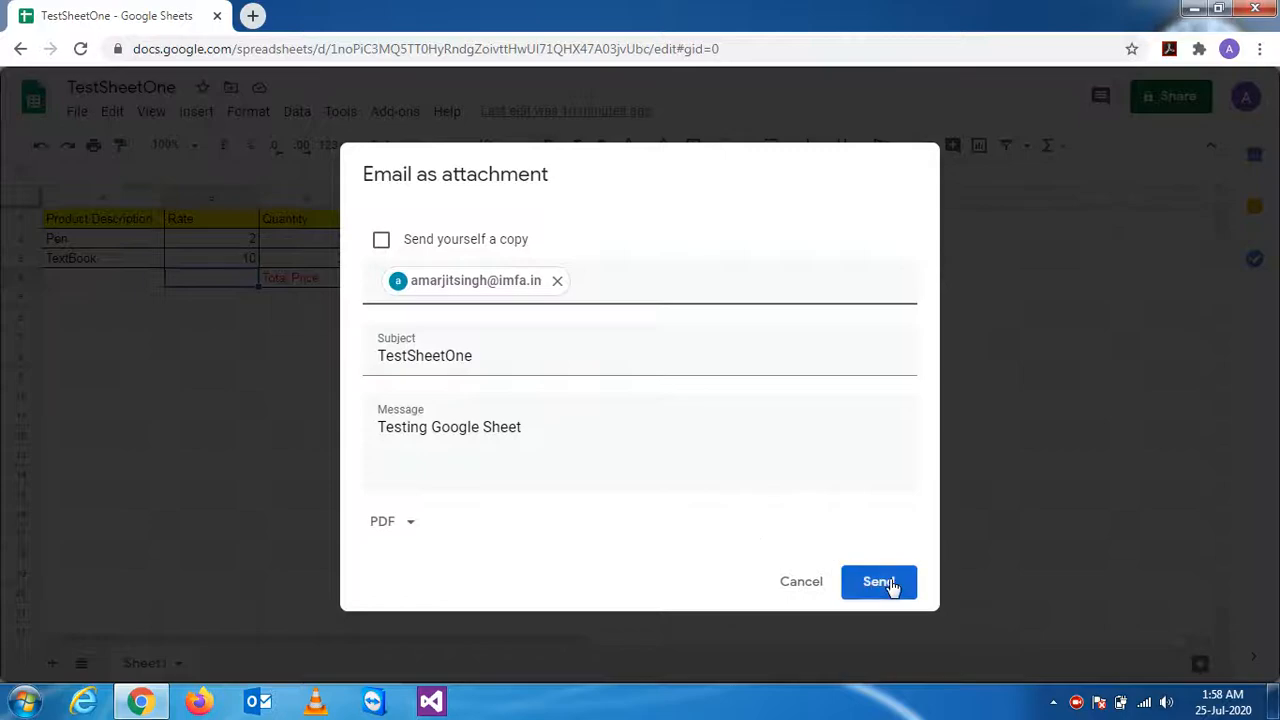
pyautogui.click(878, 580)
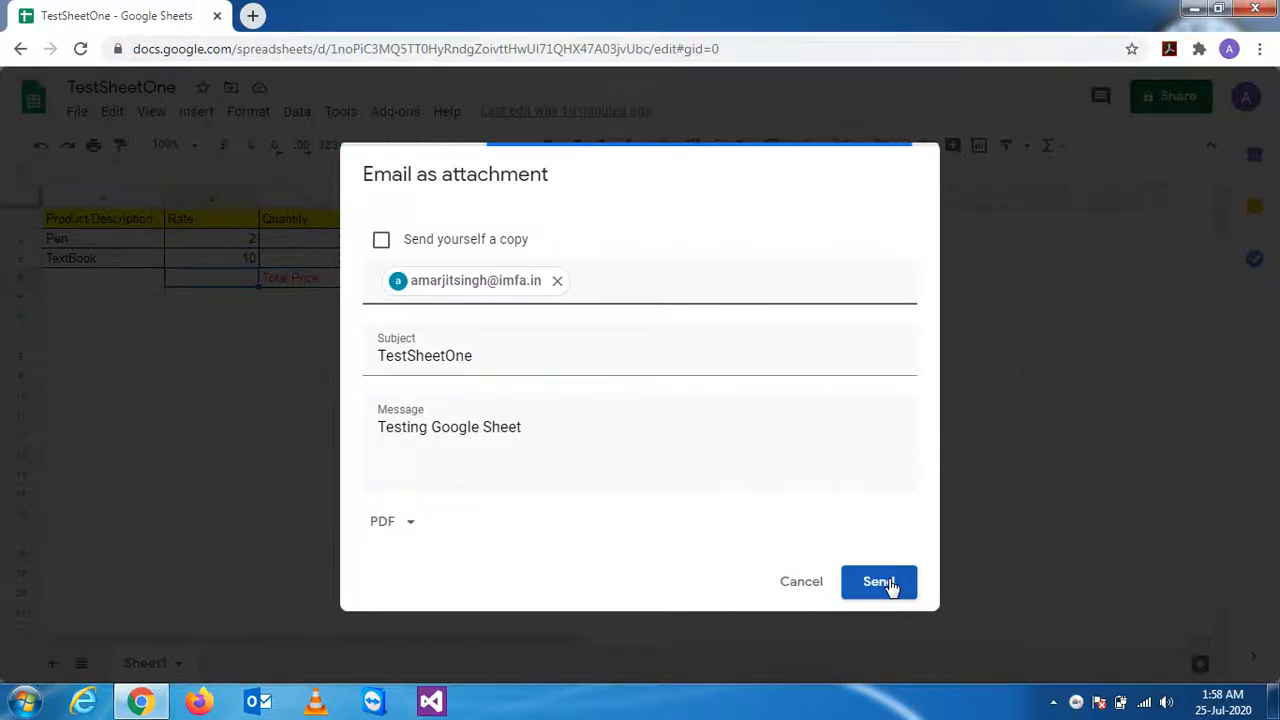
# - Confirm sending, launch Outlook 2013 and open the new TestSheetOne email
pyautogui.click(878, 580)
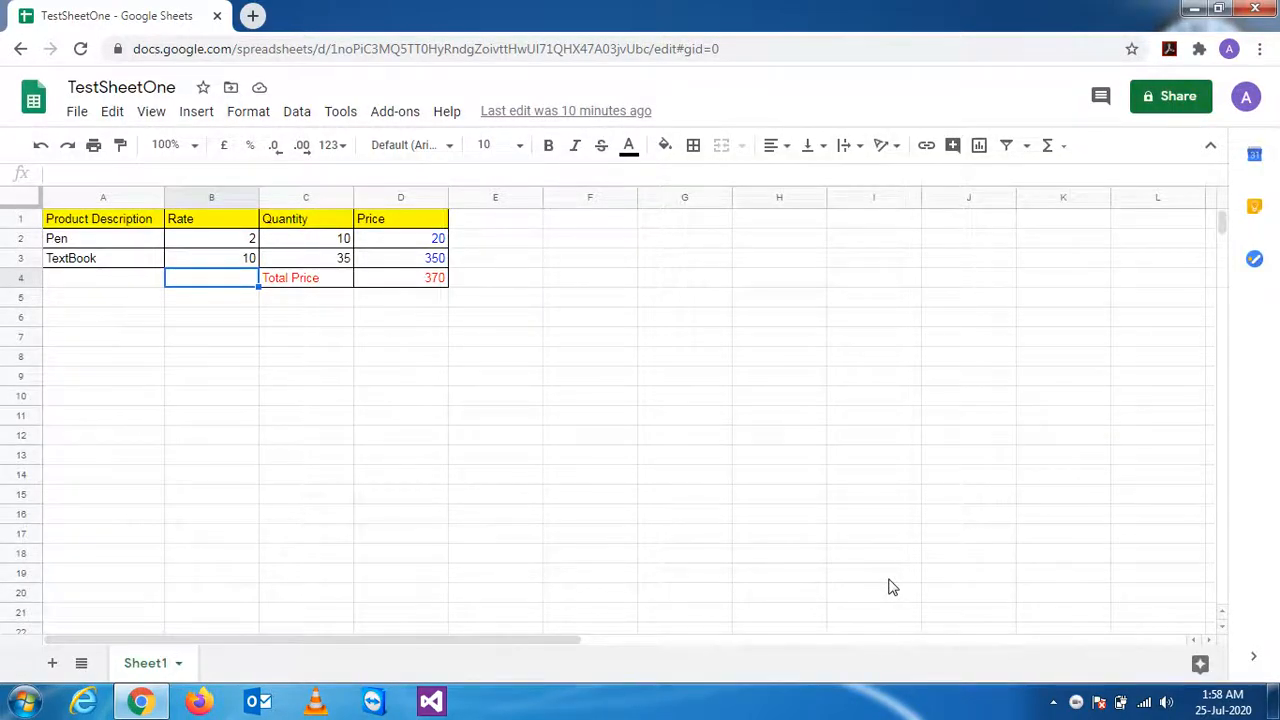
pyautogui.moveTo(844, 582)
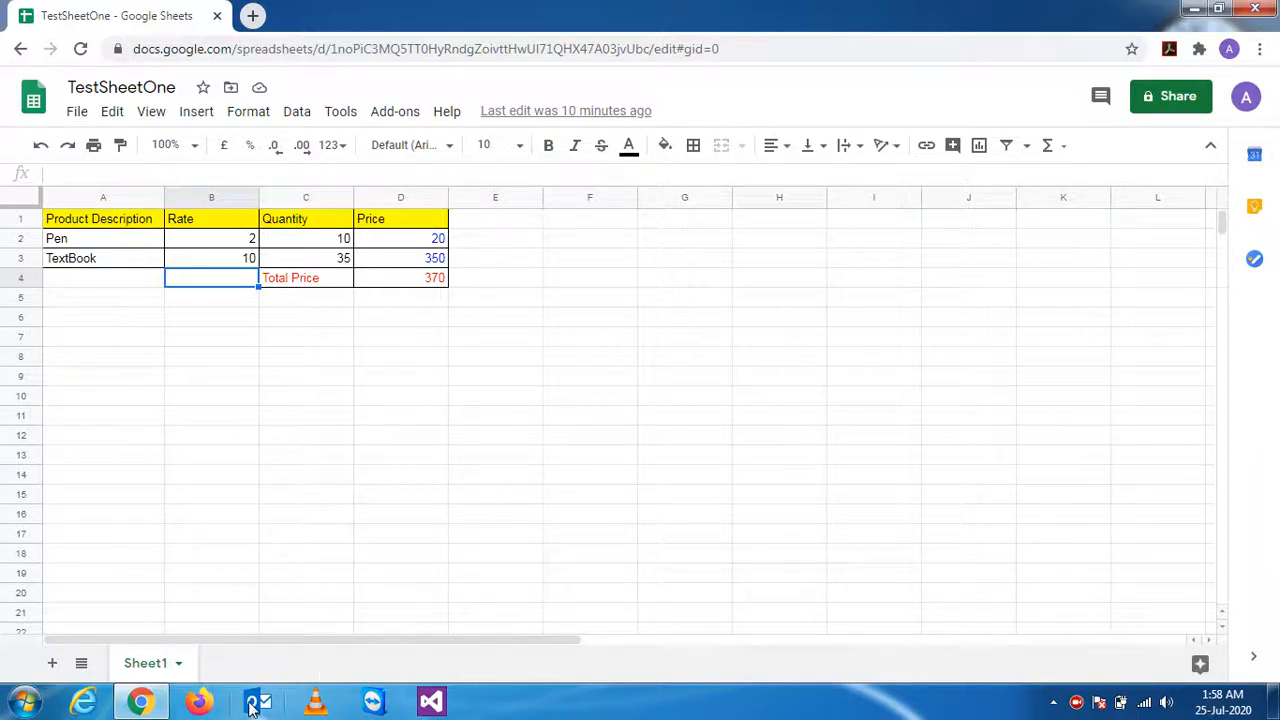
pyautogui.moveTo(258, 700)
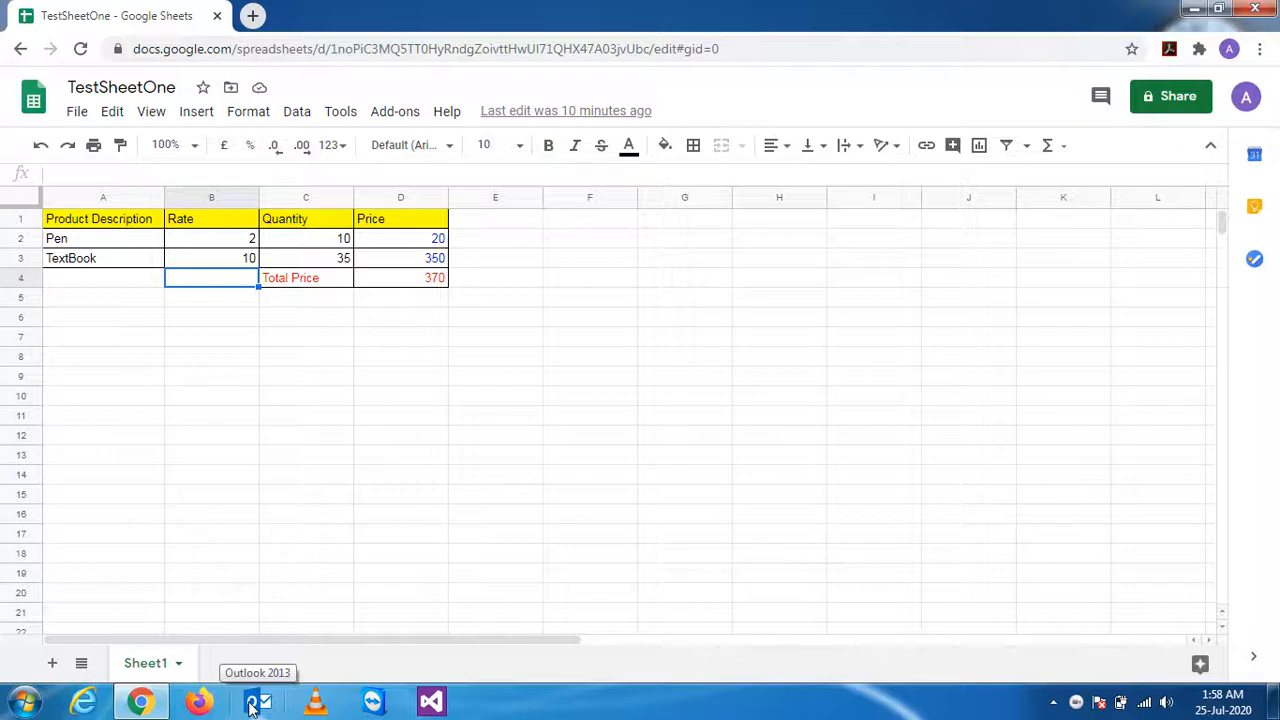
pyautogui.click(256, 700)
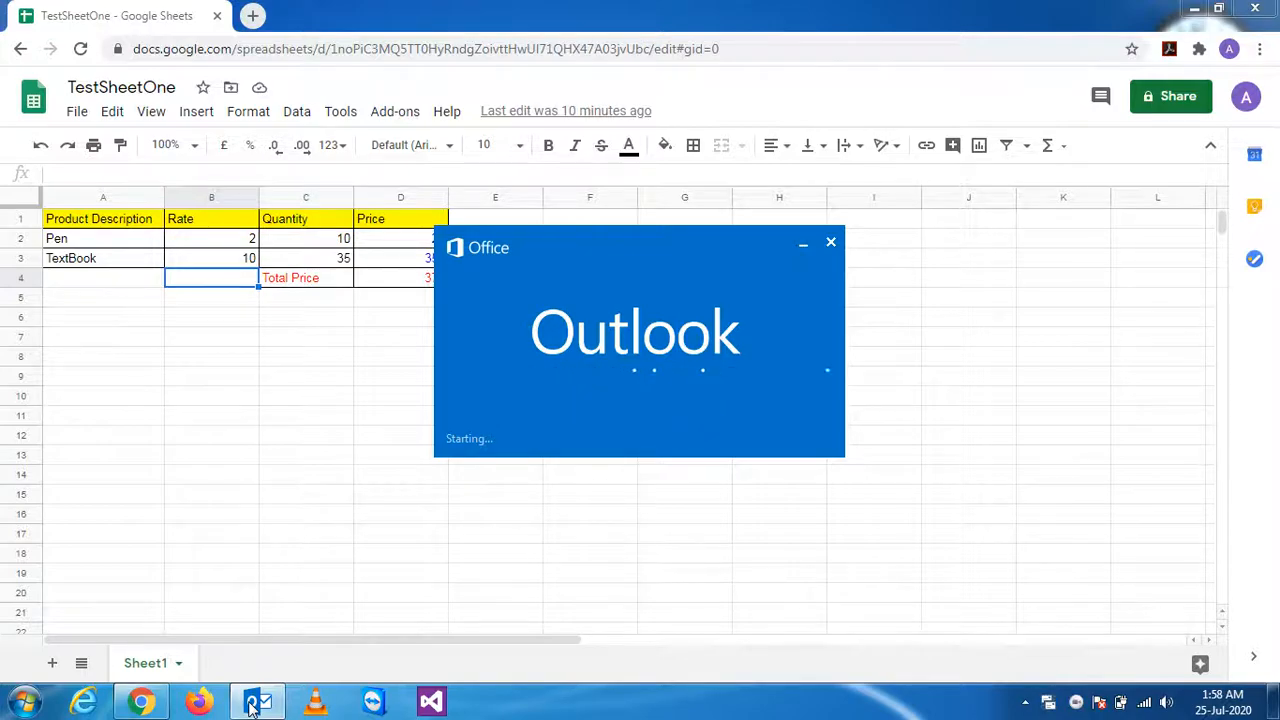
pyautogui.click(258, 700)
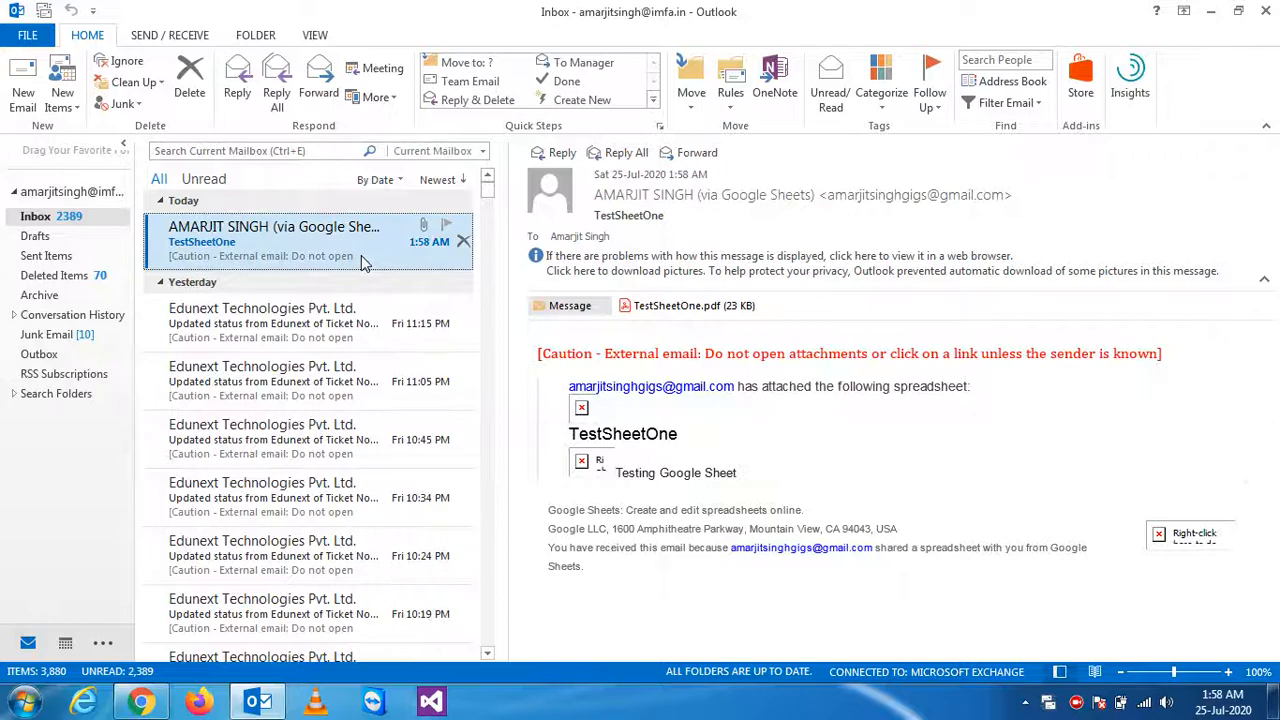
# - Preview the TestSheetOne.pdf attachment, accepting the preview warning
pyautogui.click(694, 304)
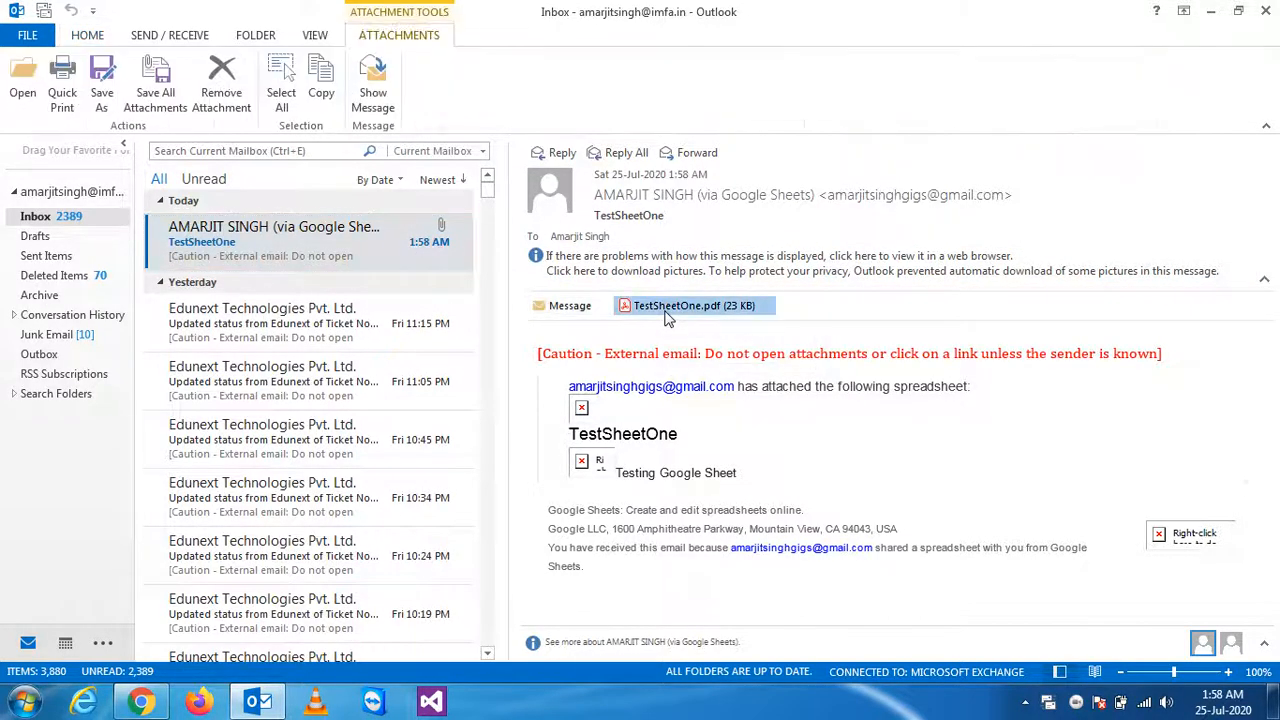
pyautogui.click(692, 304)
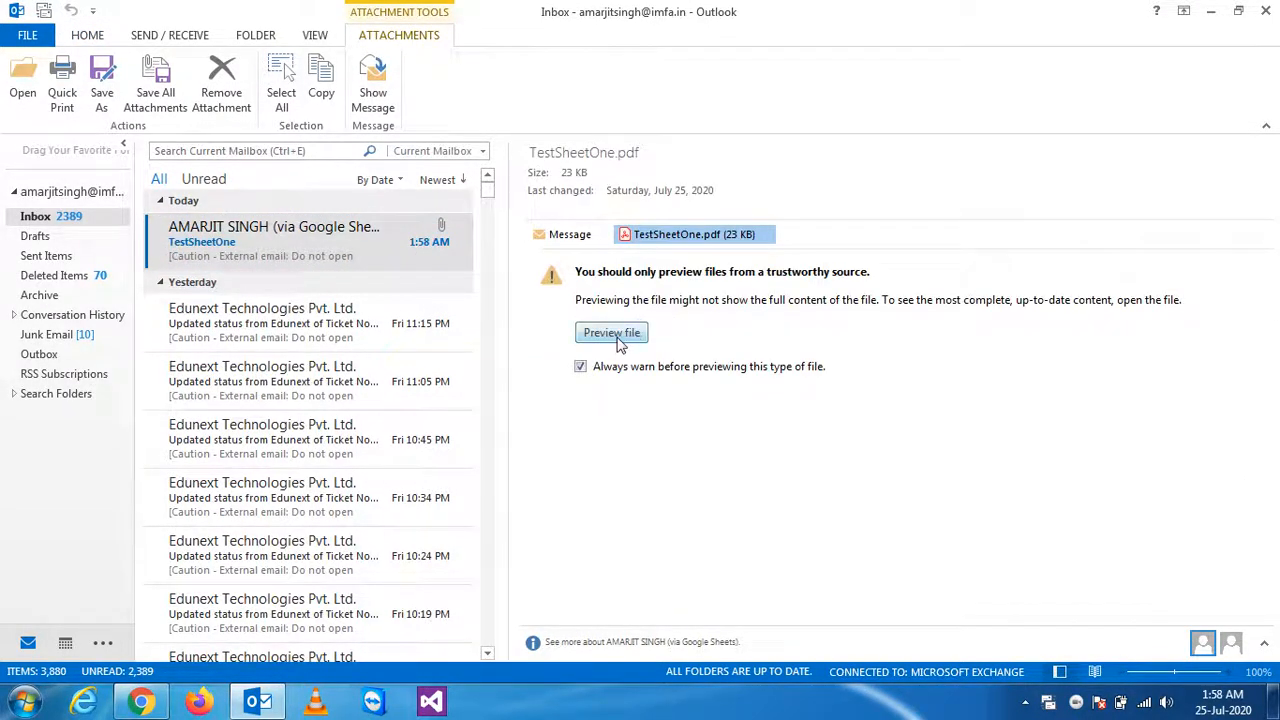
pyautogui.click(612, 332)
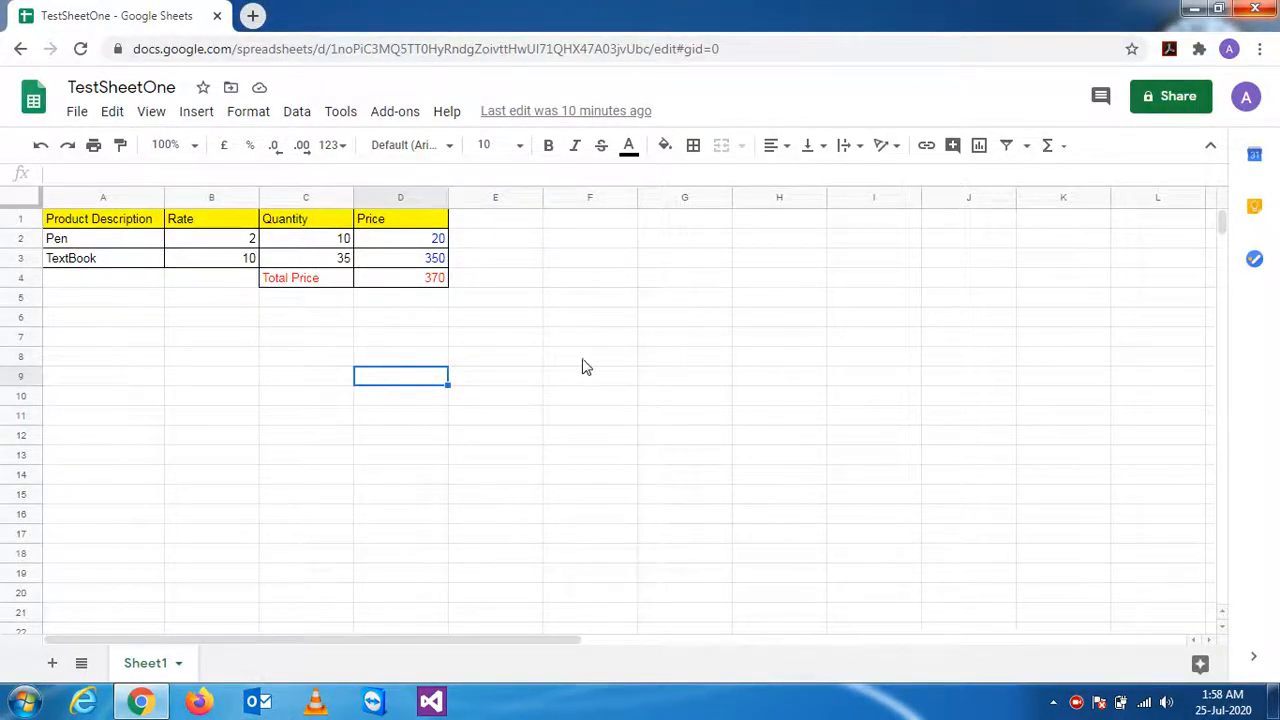
pyautogui.moveTo(298, 362)
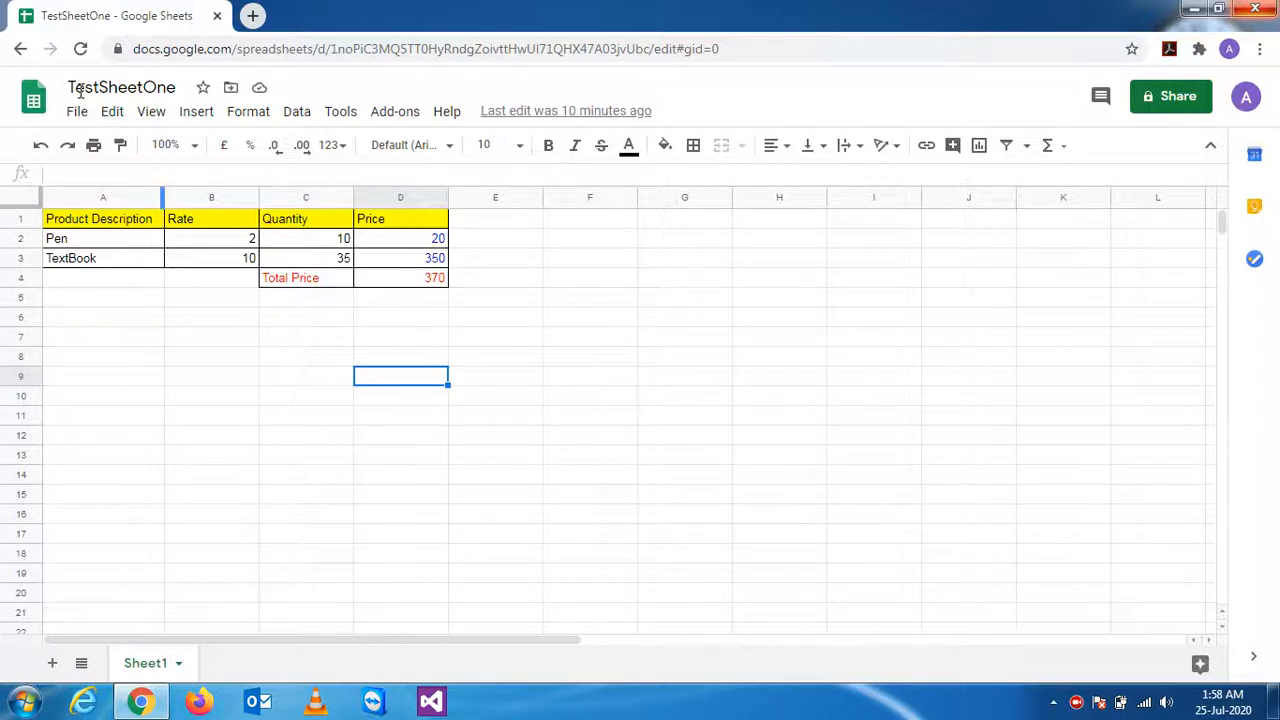
pyautogui.moveTo(136, 330)
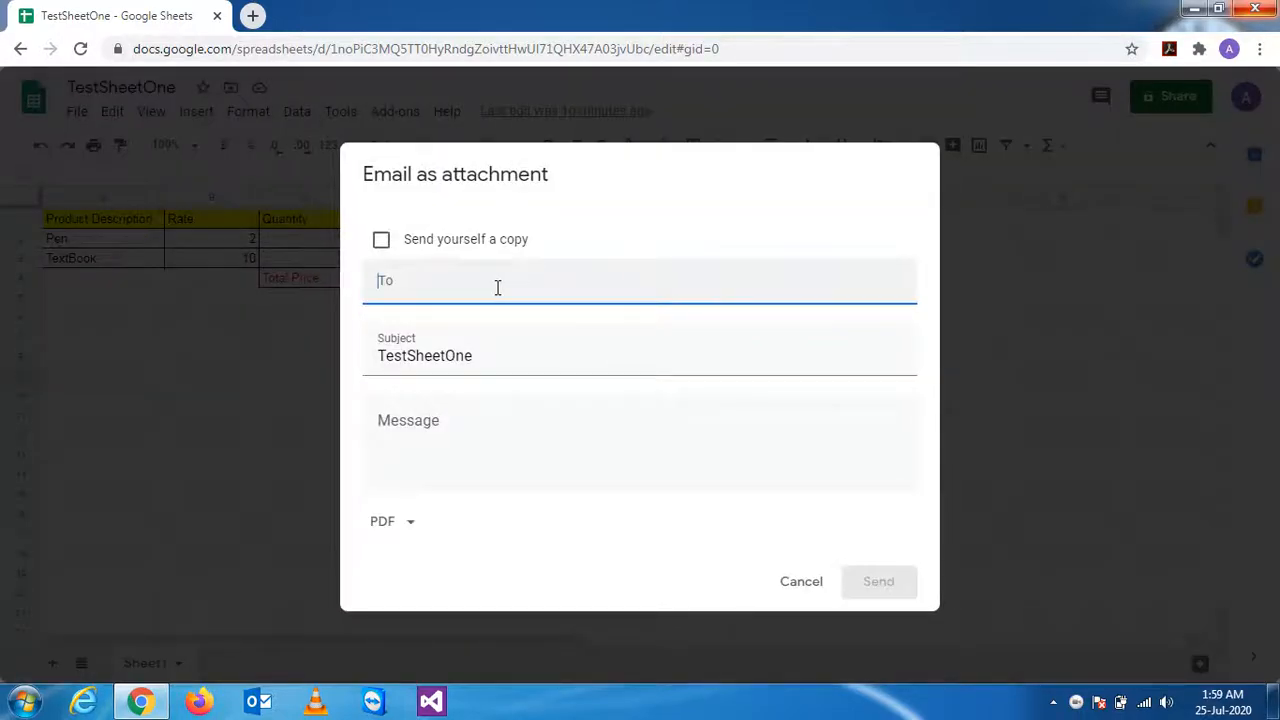
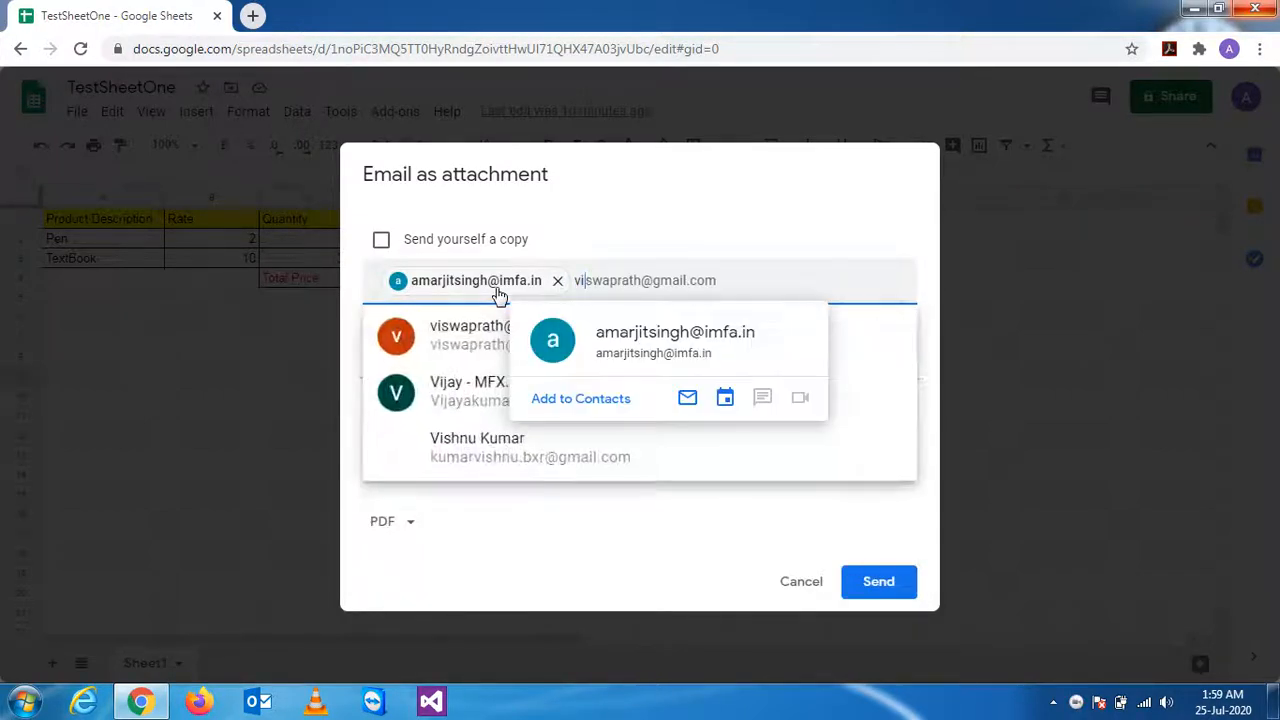
pyautogui.click(468, 336)
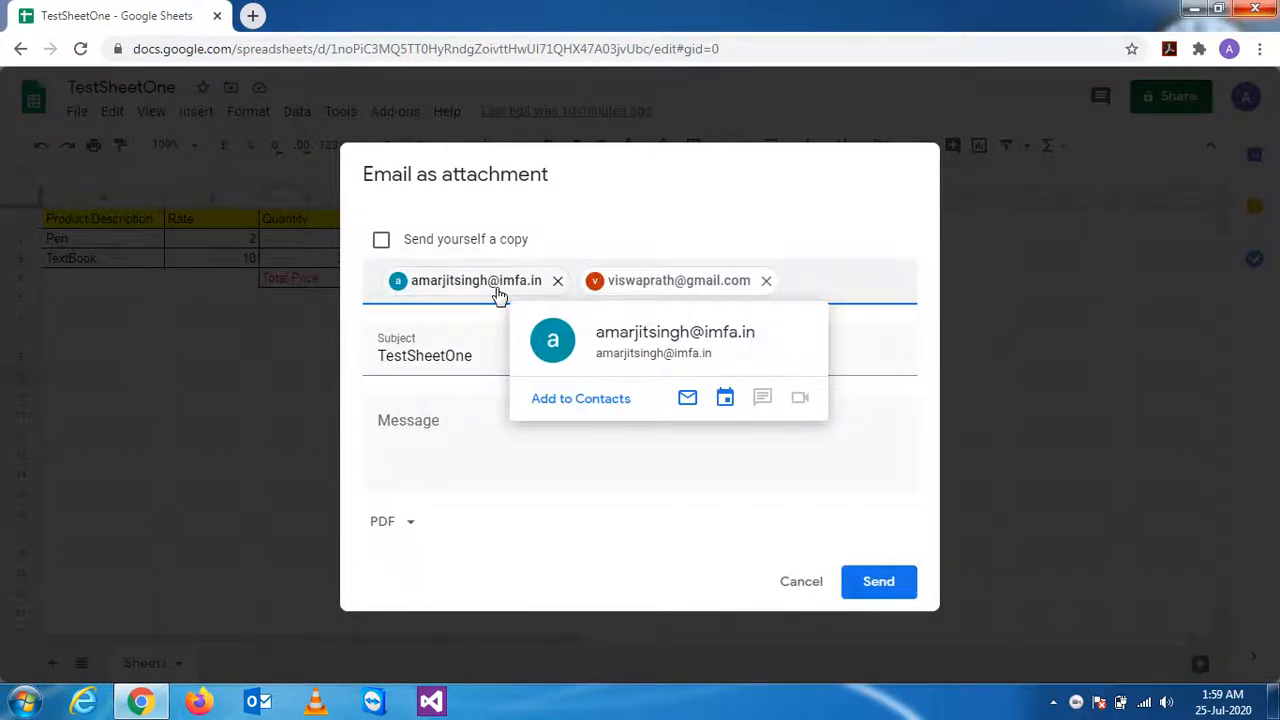
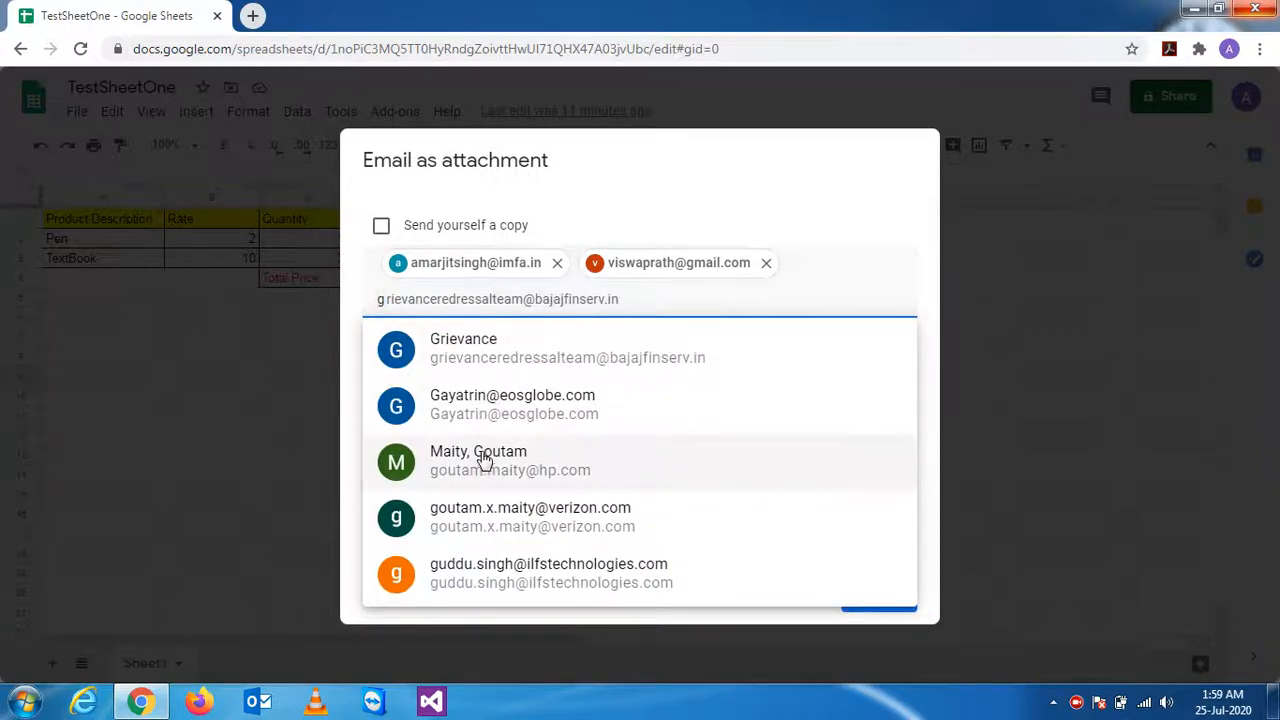
pyautogui.click(478, 460)
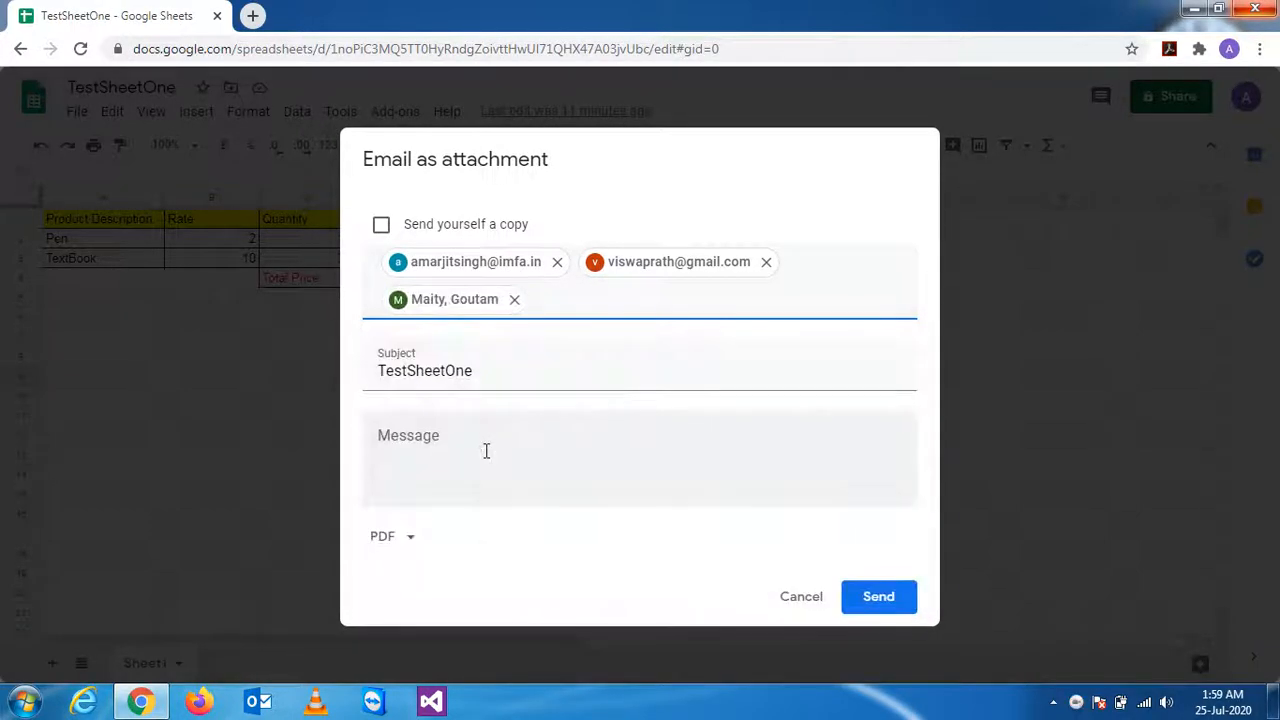
# - Write a short message, then discard the email without sending
pyautogui.write('t')
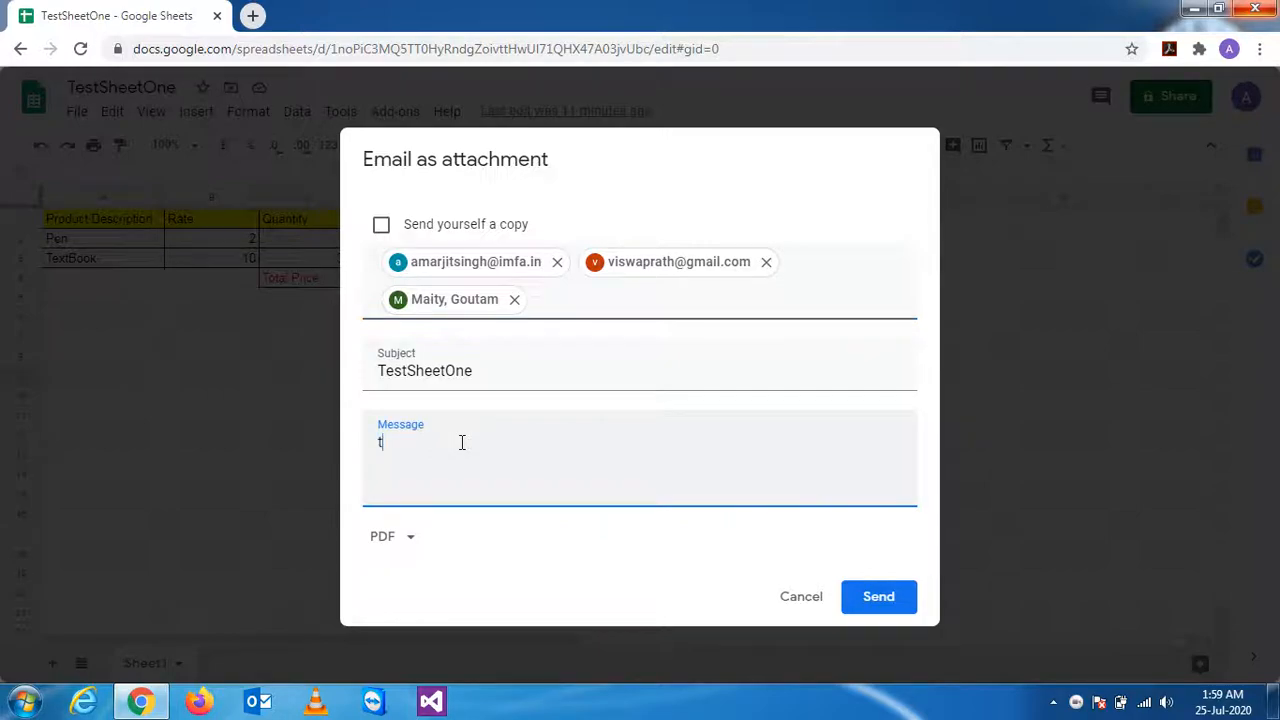
pyautogui.write('message')
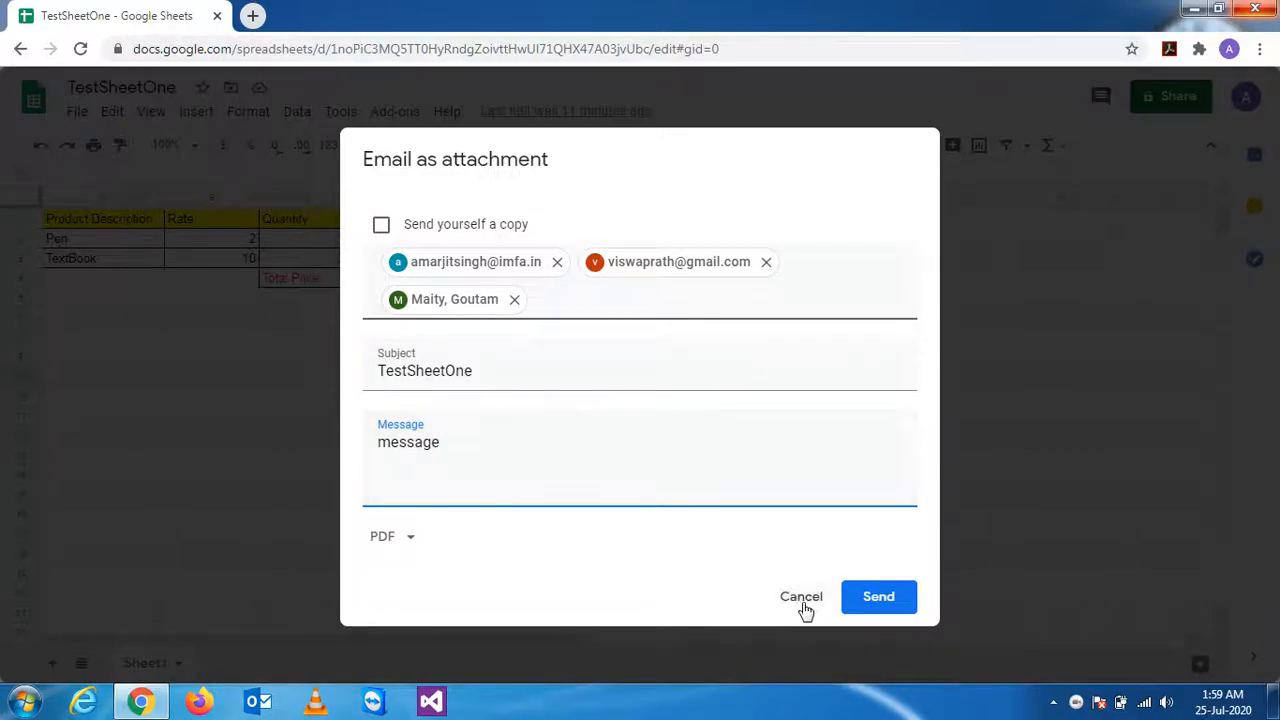
pyautogui.click(800, 596)
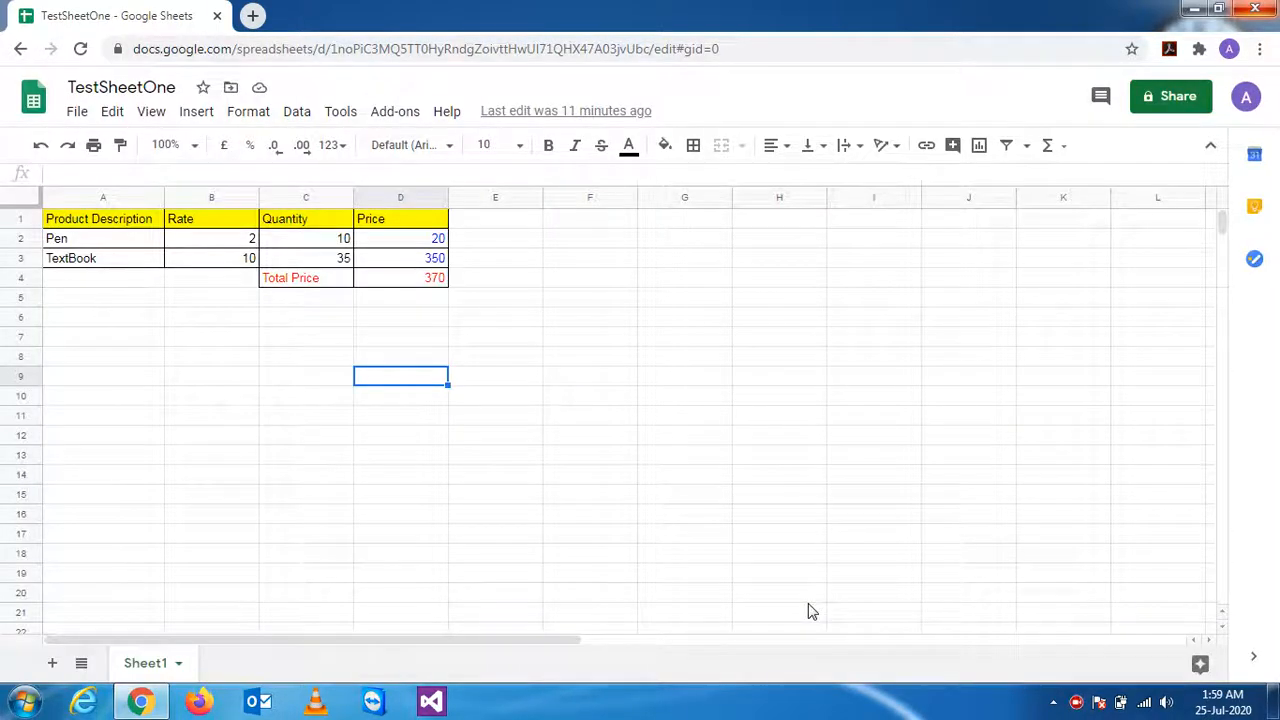
pyautogui.moveTo(476, 410)
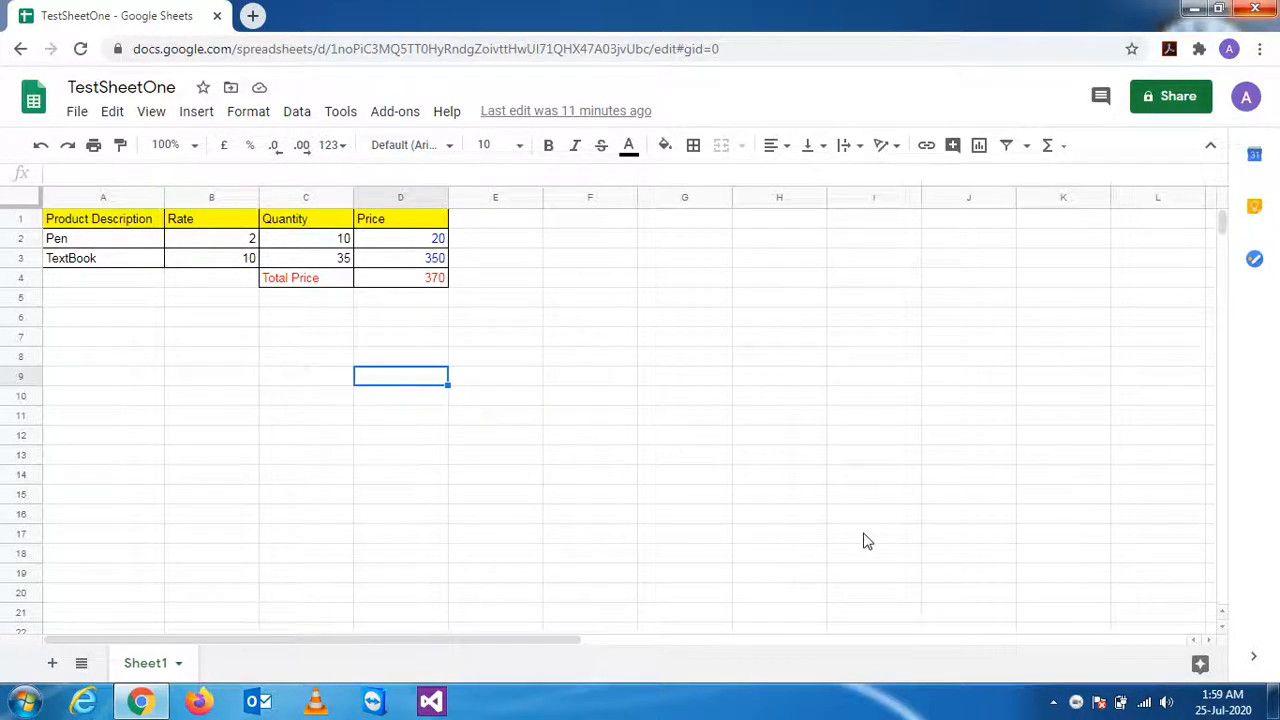
pyautogui.moveTo(1076, 700)
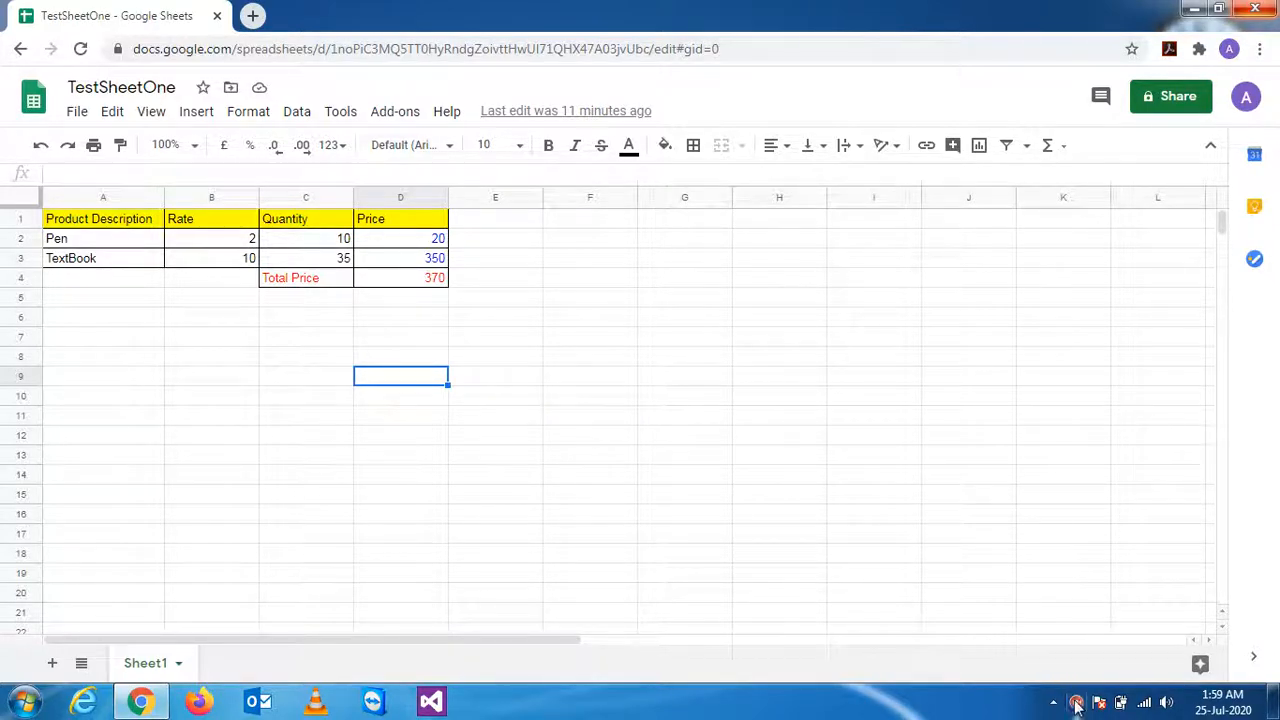